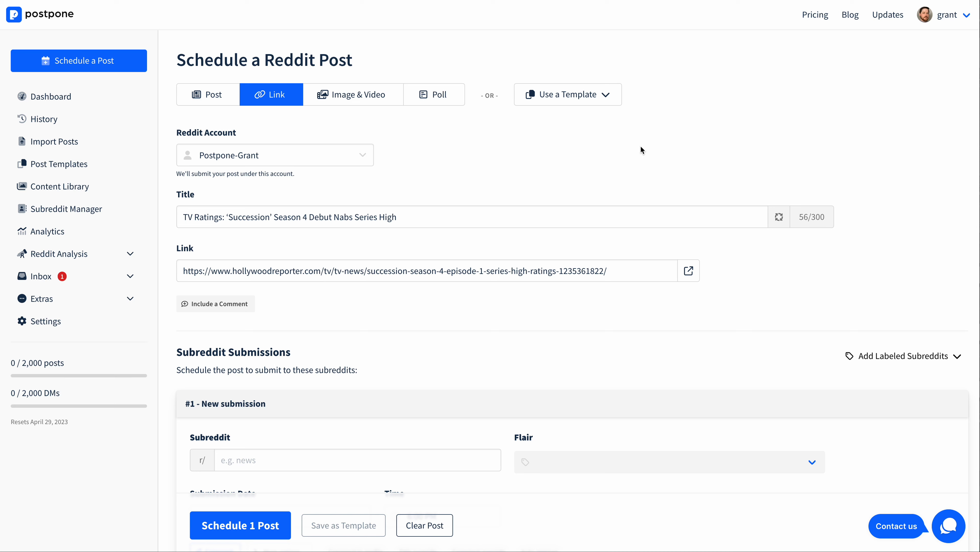
pyautogui.moveTo(574, 172)
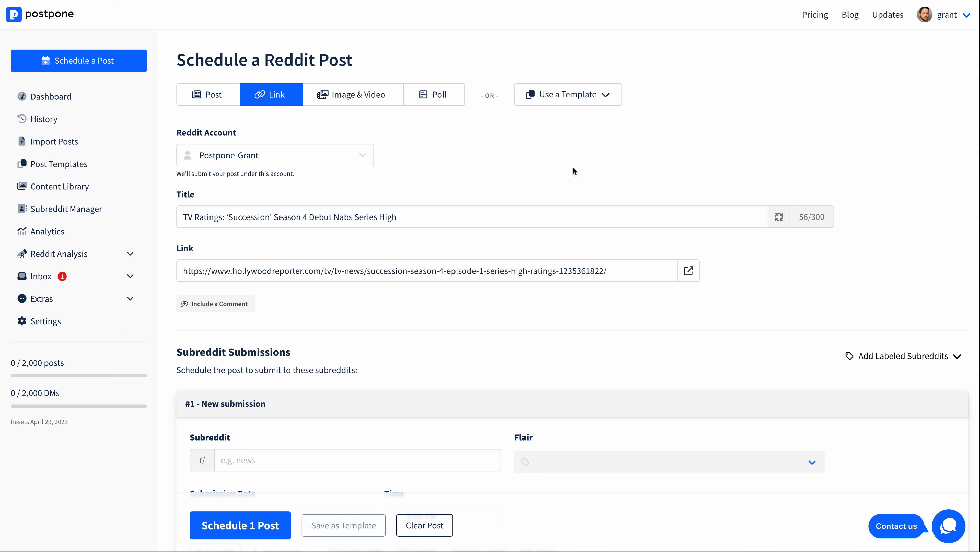
pyautogui.moveTo(482, 156)
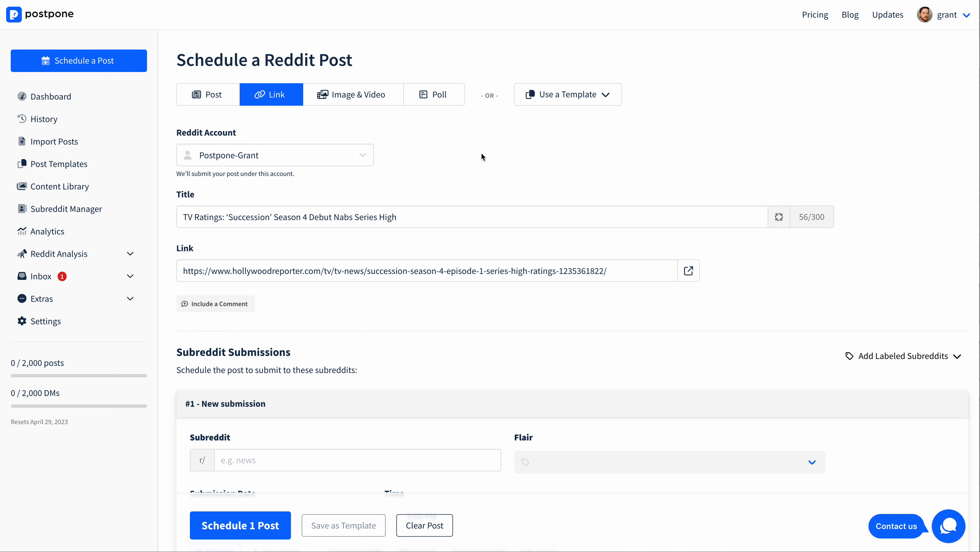
pyautogui.moveTo(406, 298)
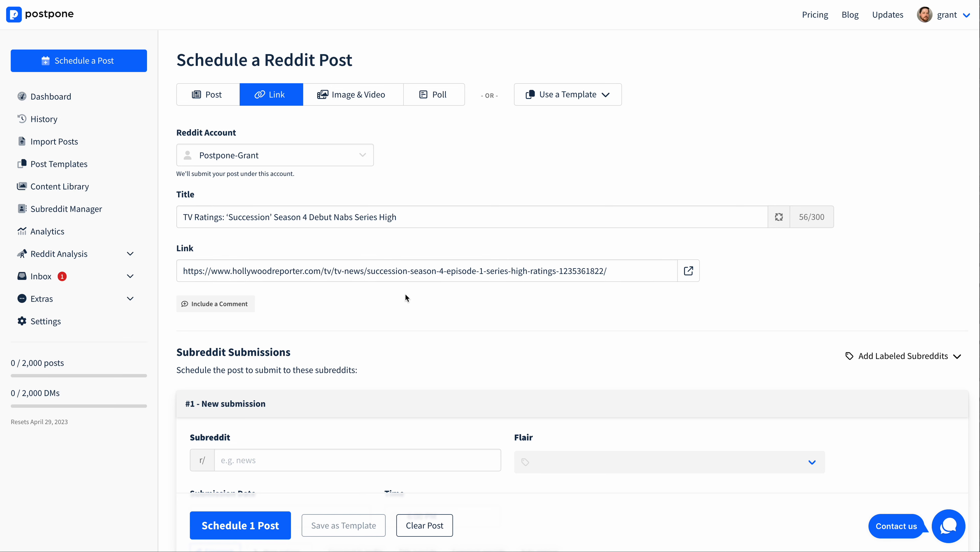
pyautogui.moveTo(457, 163)
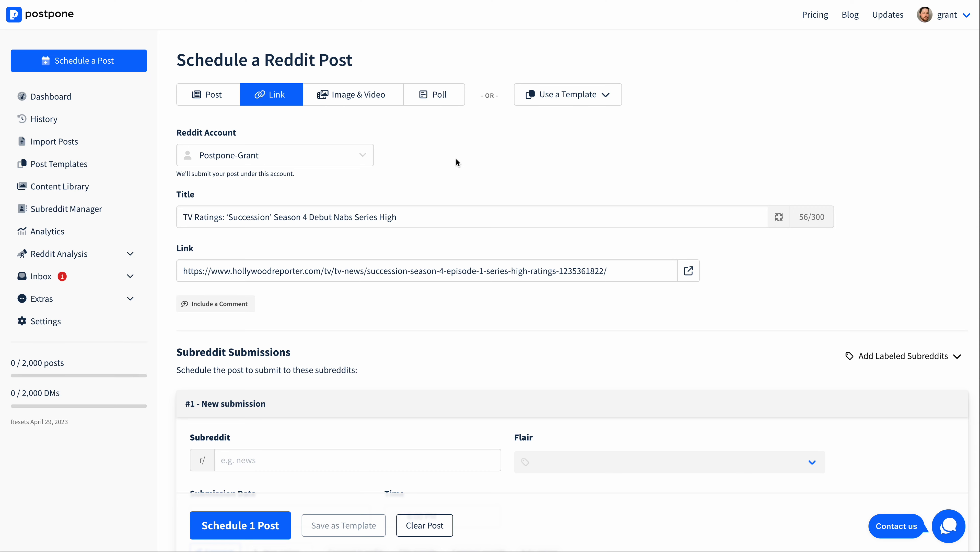
# Target the first submission at r/SuccessionTV for April 4, 2023 at 6:00 PM
pyautogui.scroll(-3)
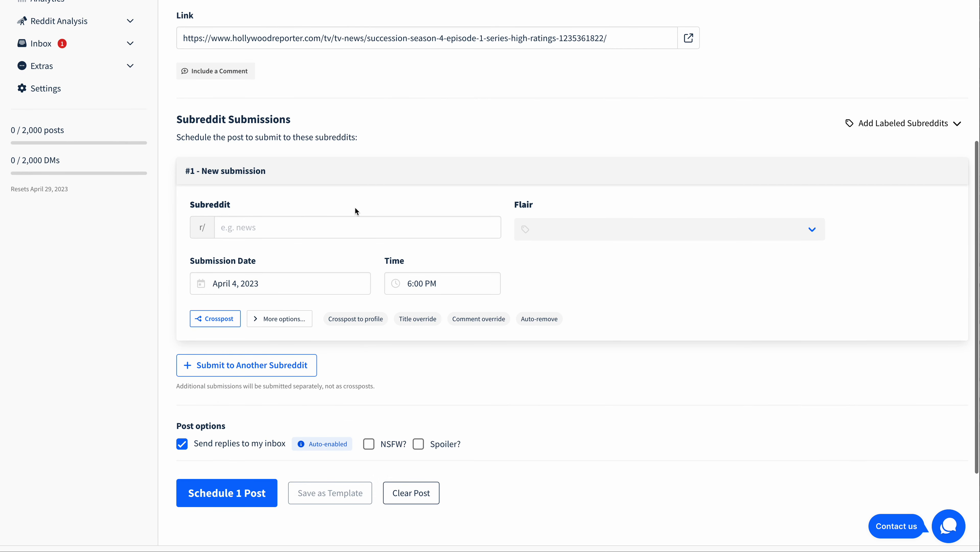
pyautogui.write('successiontv')
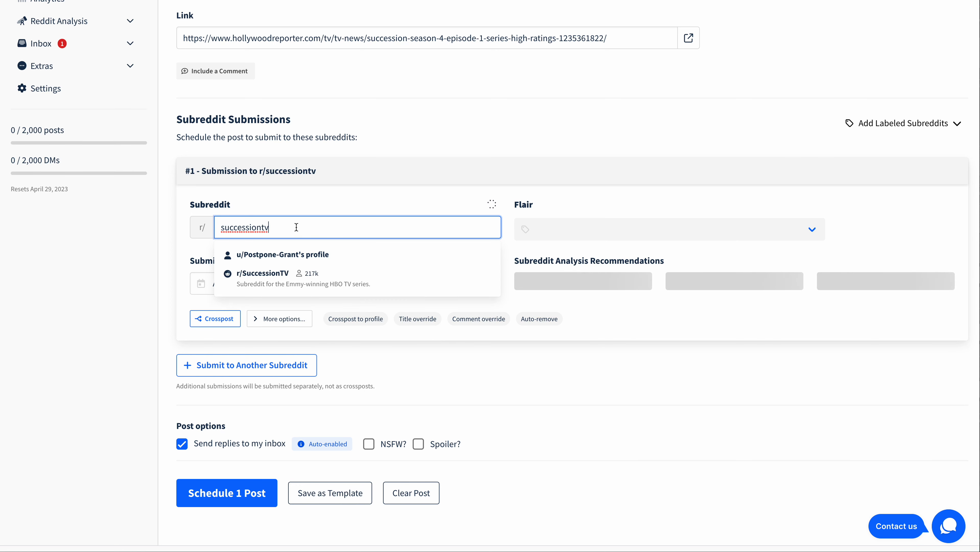
pyautogui.click(264, 273)
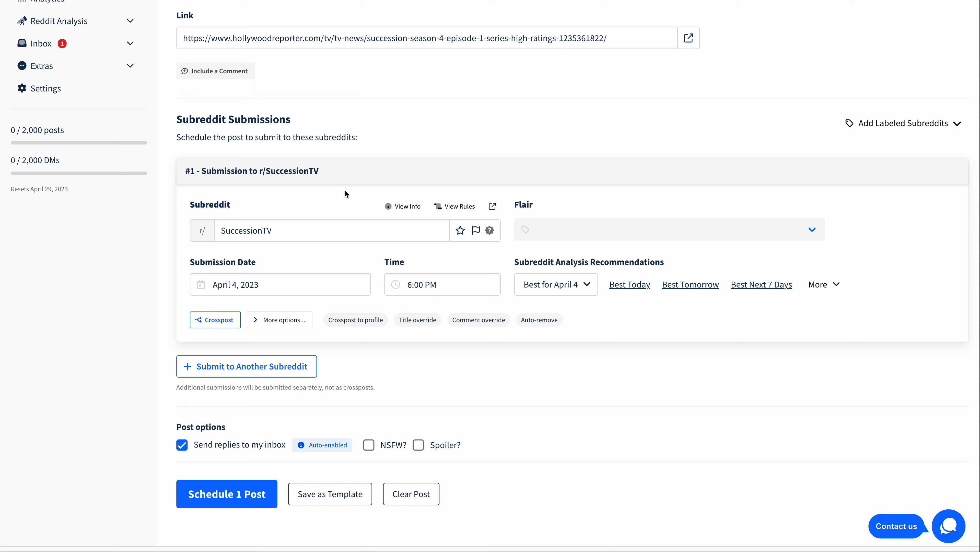
pyautogui.moveTo(207, 381)
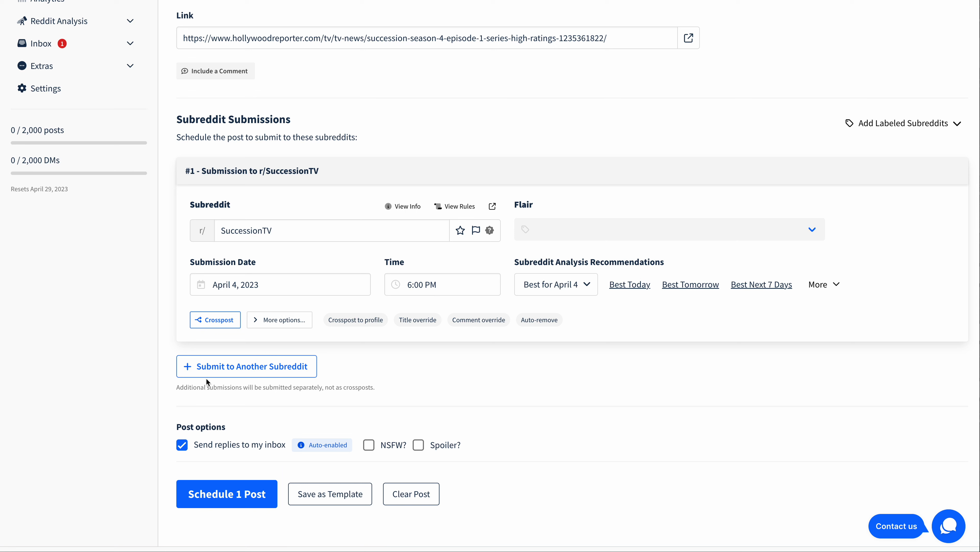
pyautogui.moveTo(132, 370)
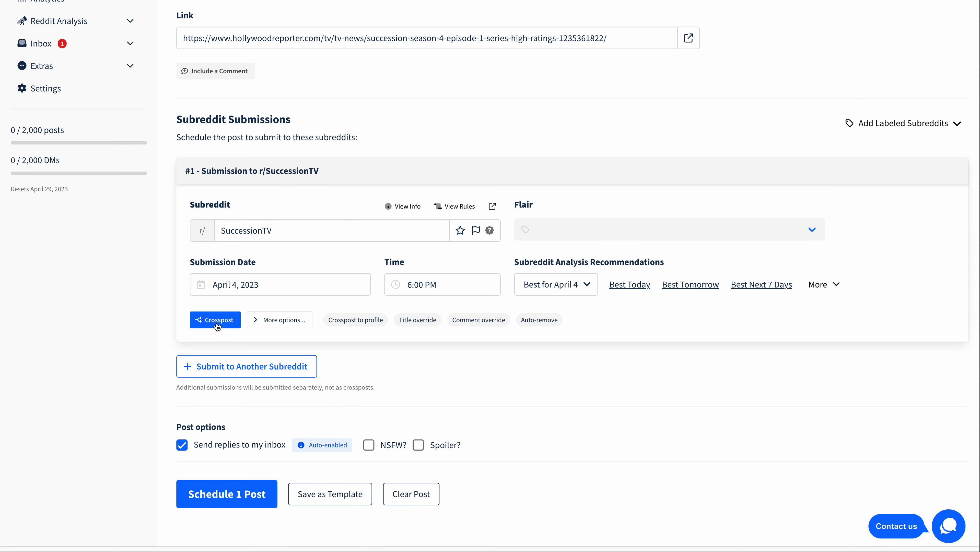
pyautogui.moveTo(215, 319)
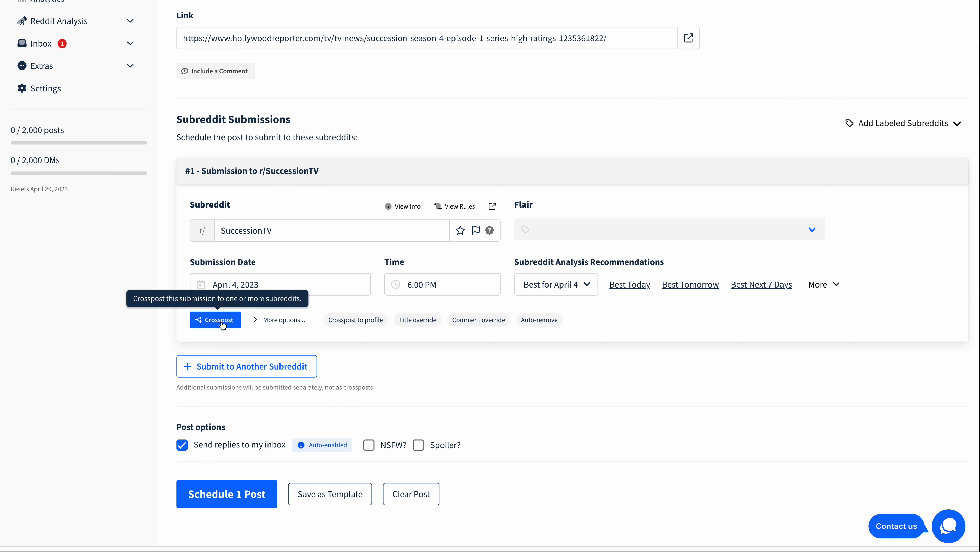
# Crosspost submission #1 to r/television at 6:15 PM on April 4, 2023
pyautogui.click(214, 319)
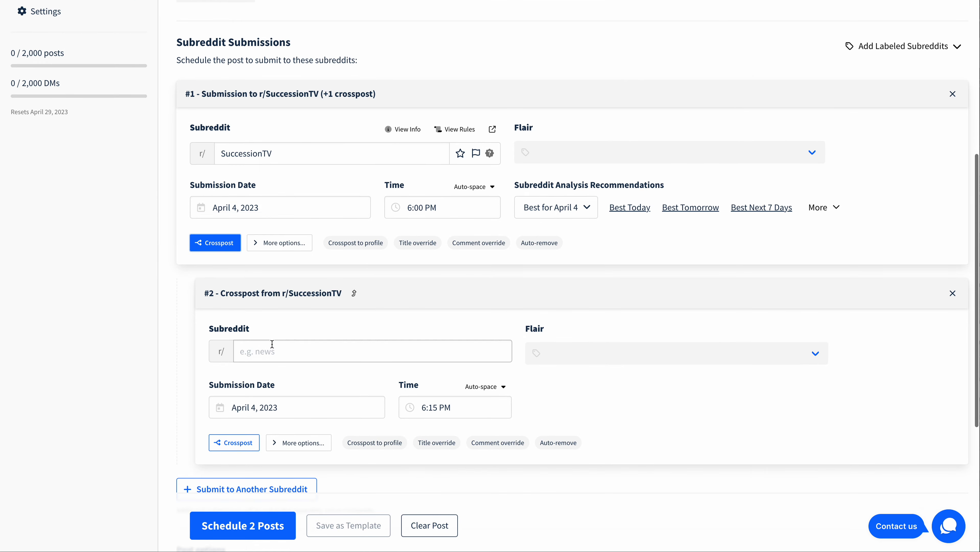
pyautogui.moveTo(322, 307)
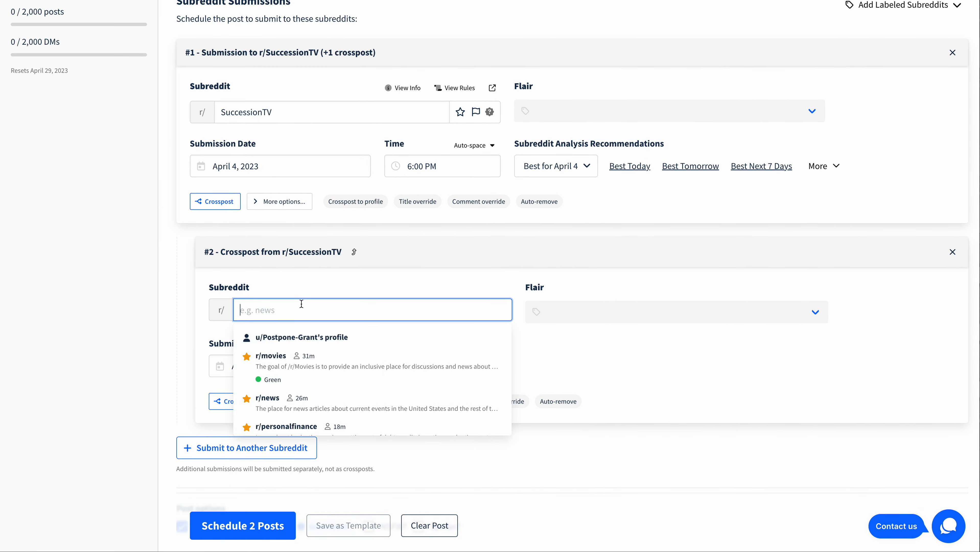
pyautogui.write('television')
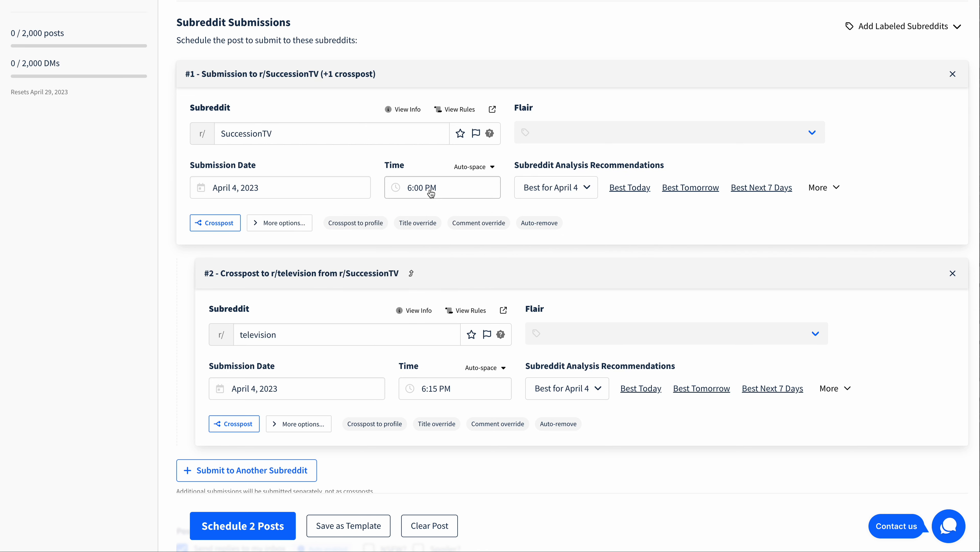
pyautogui.moveTo(443, 356)
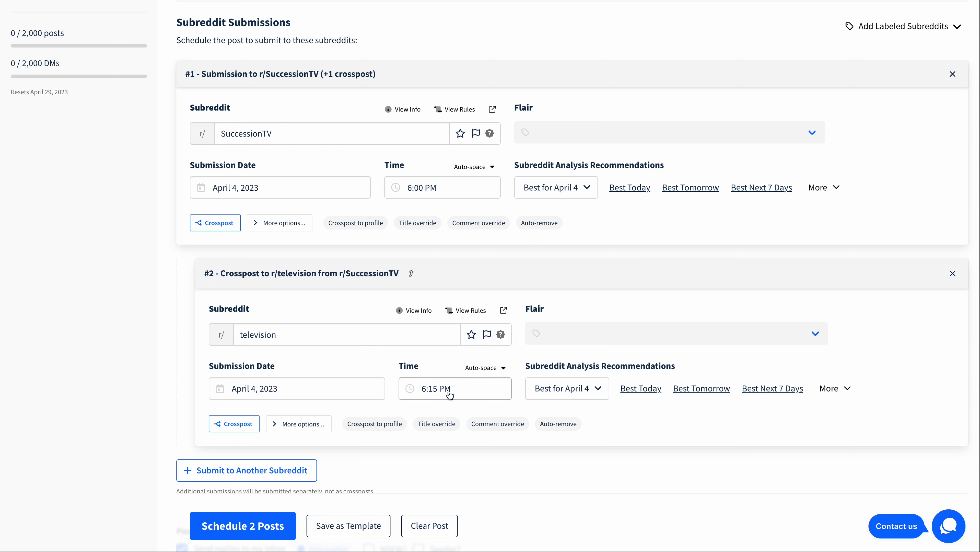
pyautogui.moveTo(369, 304)
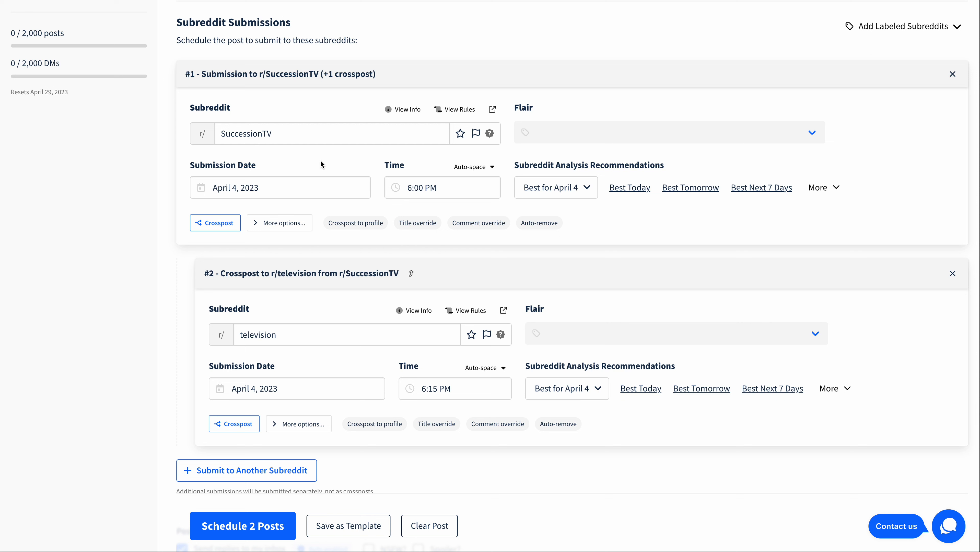
pyautogui.doubleClick(297, 273)
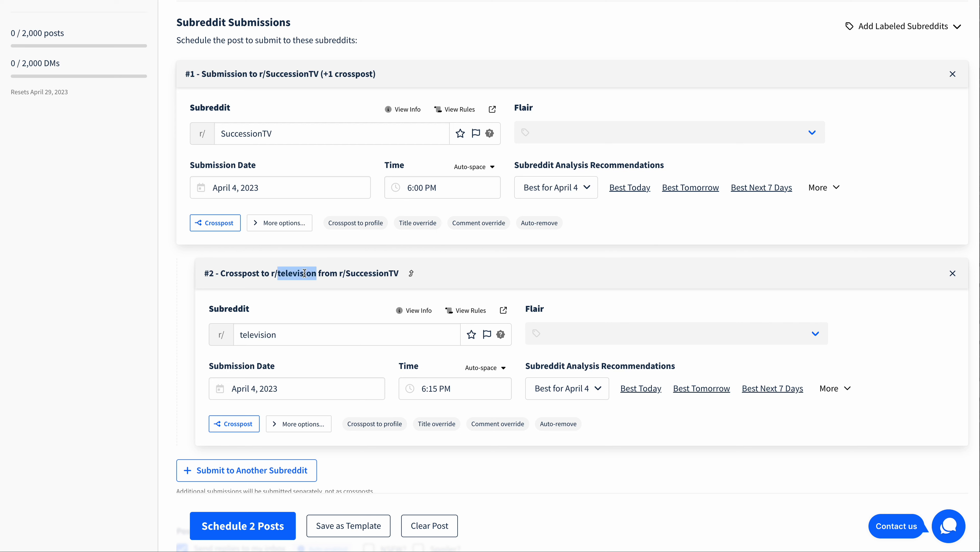
pyautogui.moveTo(340, 289)
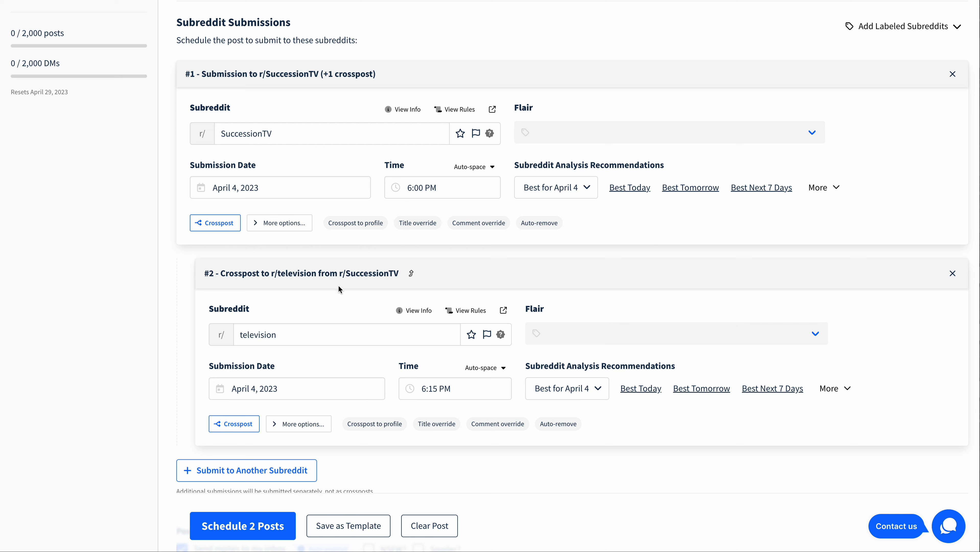
pyautogui.moveTo(176, 140)
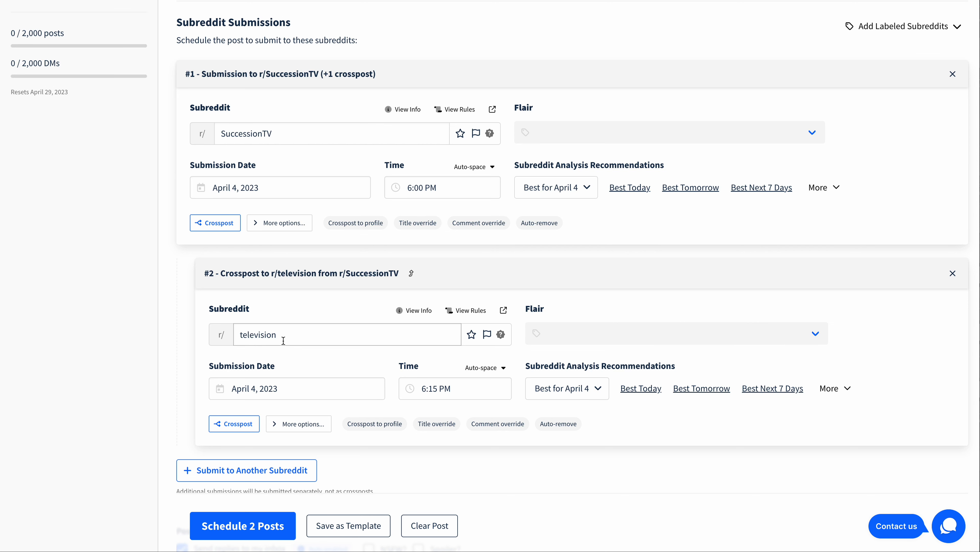
pyautogui.scroll(-3)
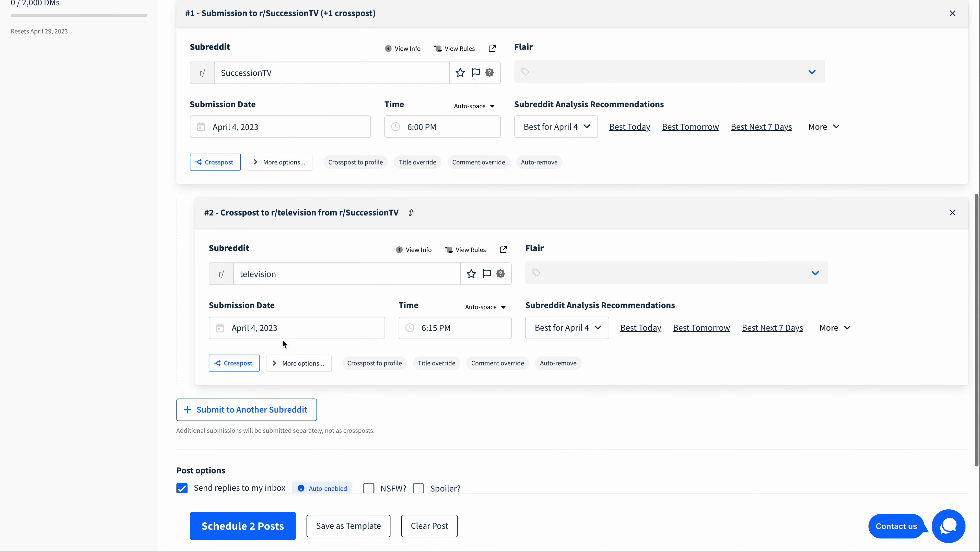
pyautogui.scroll(-3)
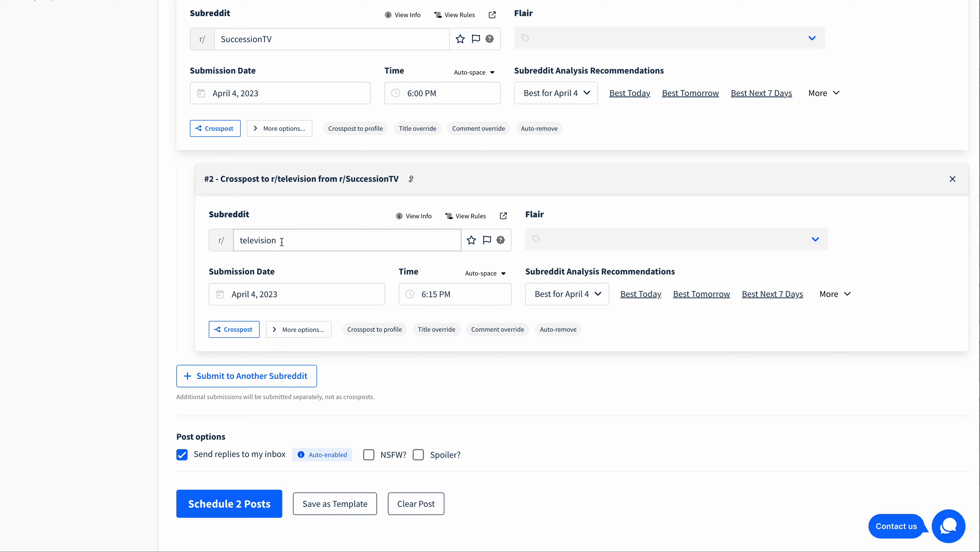
# Crosspost submission #2 onward to r/HBOMAX at 6:30 PM with News flair, dismissing its rules popup
pyautogui.click(247, 376)
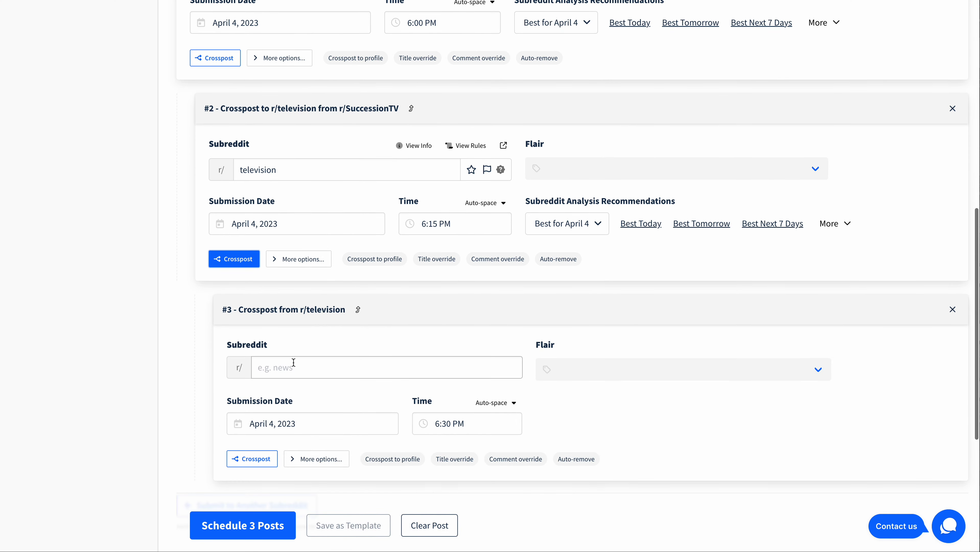
pyautogui.write('hbomax')
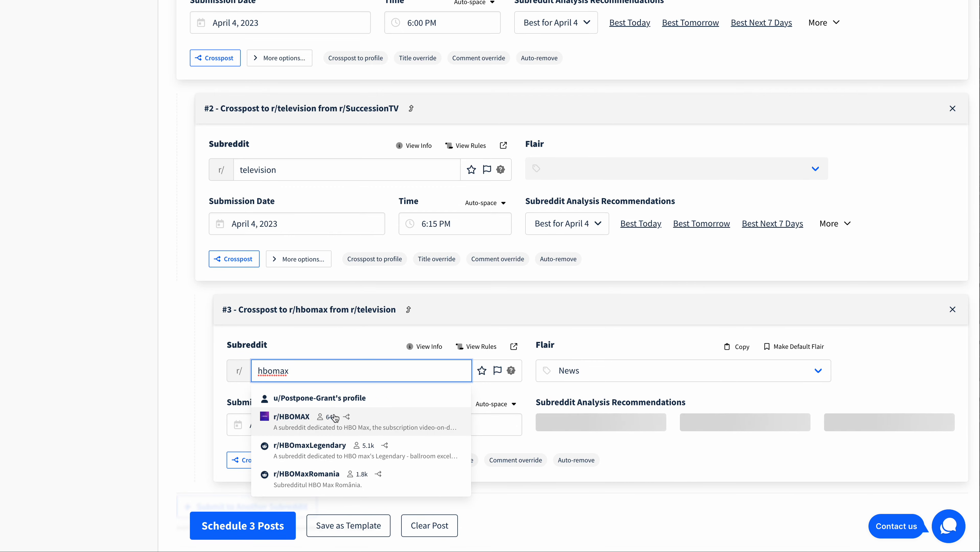
pyautogui.click(481, 346)
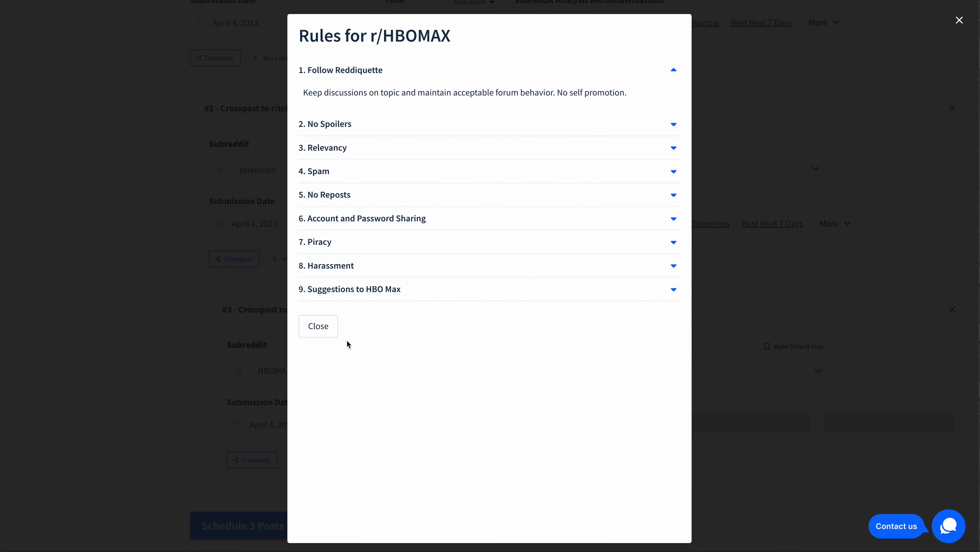
pyautogui.click(317, 326)
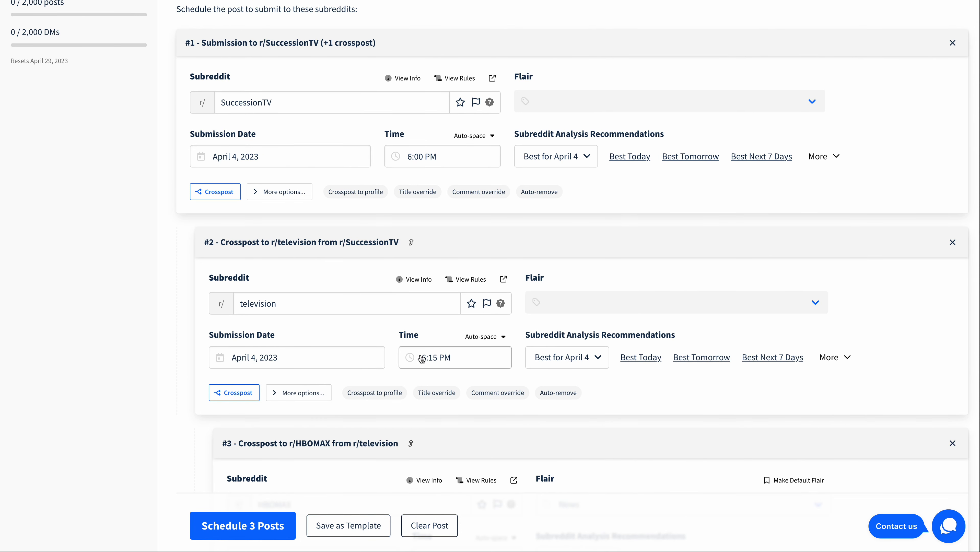
pyautogui.scroll(-3)
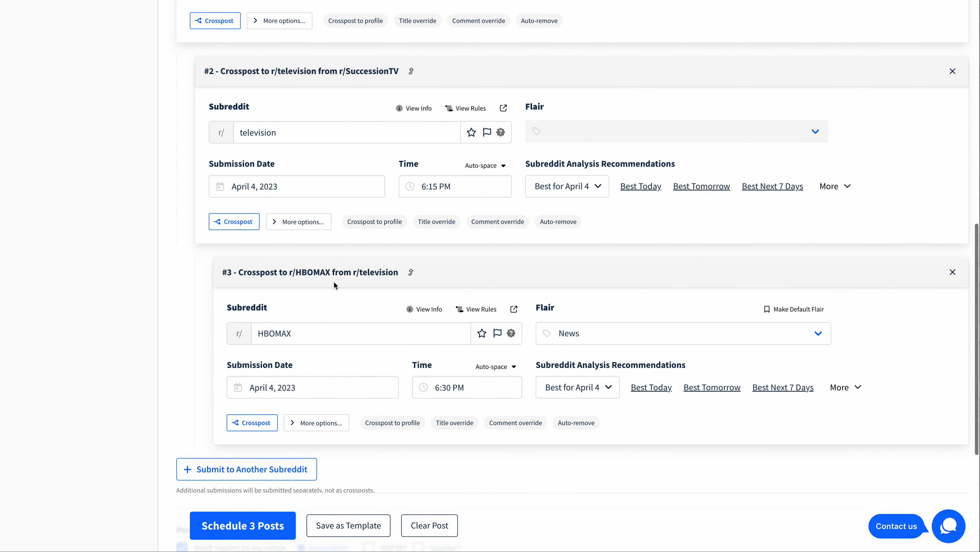
pyautogui.moveTo(462, 399)
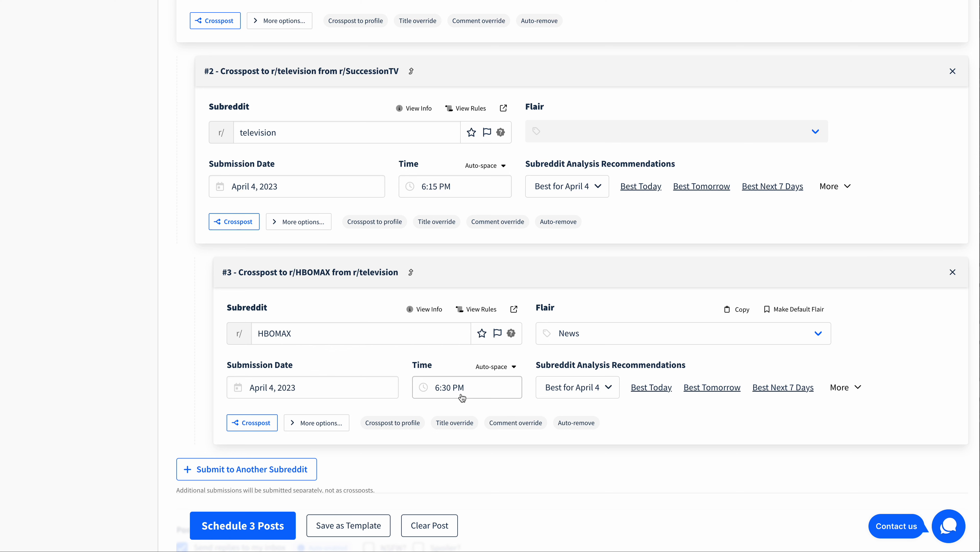
# Try r/AskReddit as crosspost #2's destination, which does not allow crossposts
pyautogui.scroll(3)
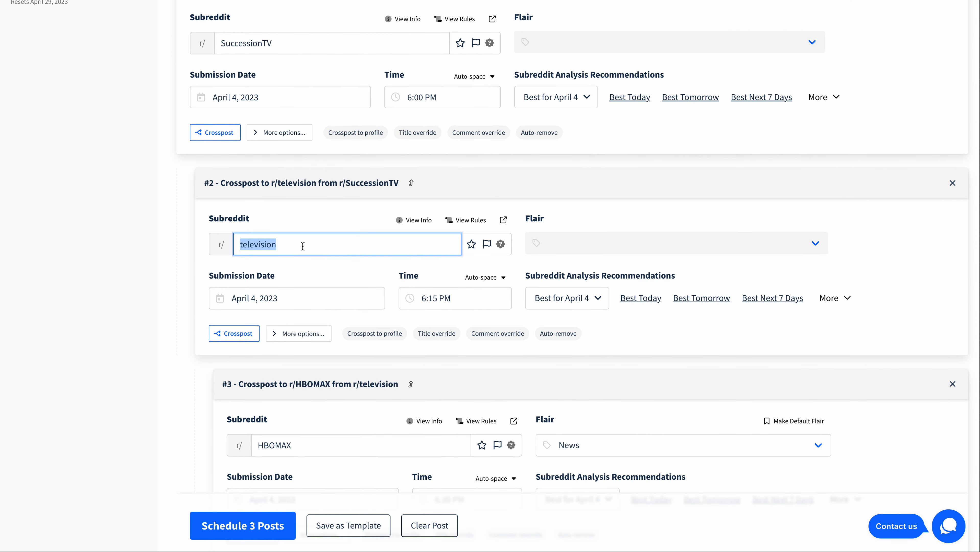
pyautogui.write('reddit')
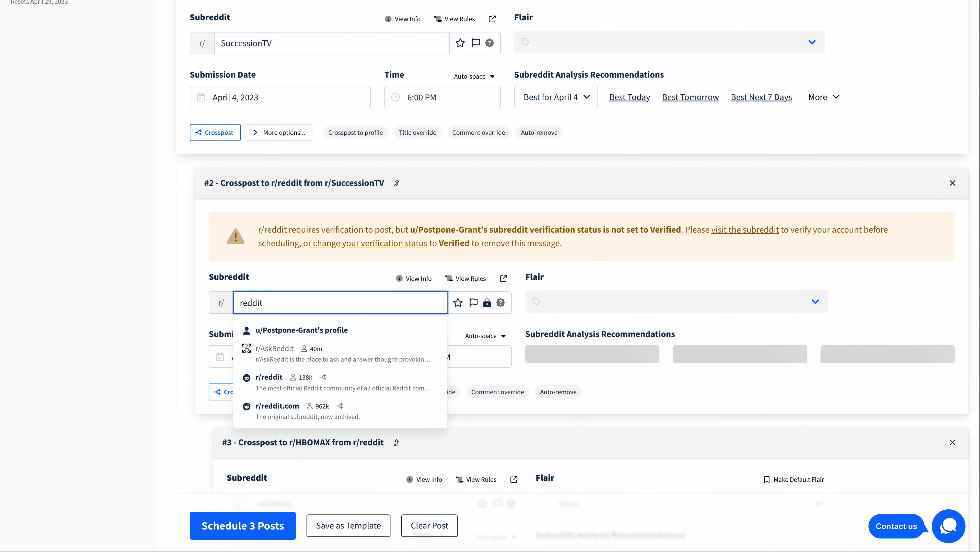
pyautogui.scroll(-3)
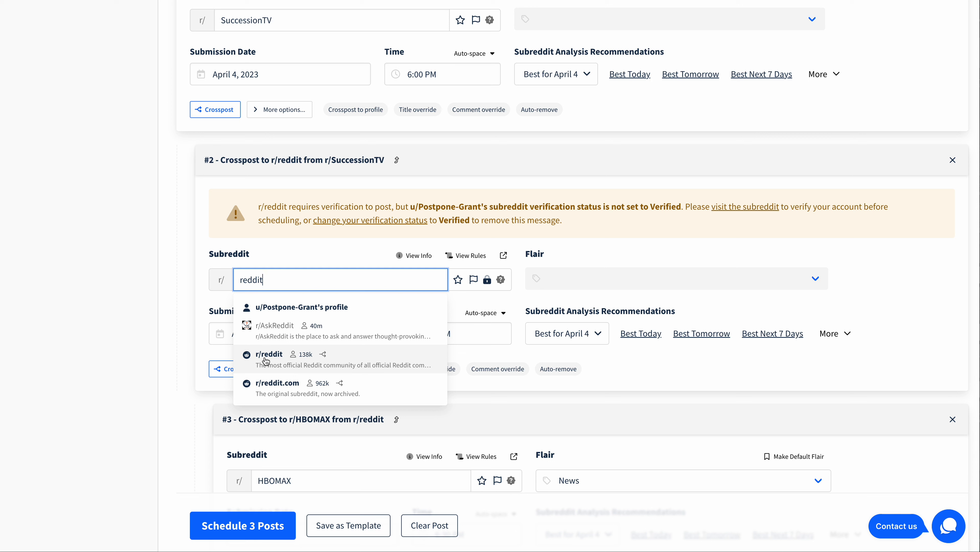
pyautogui.moveTo(304, 362)
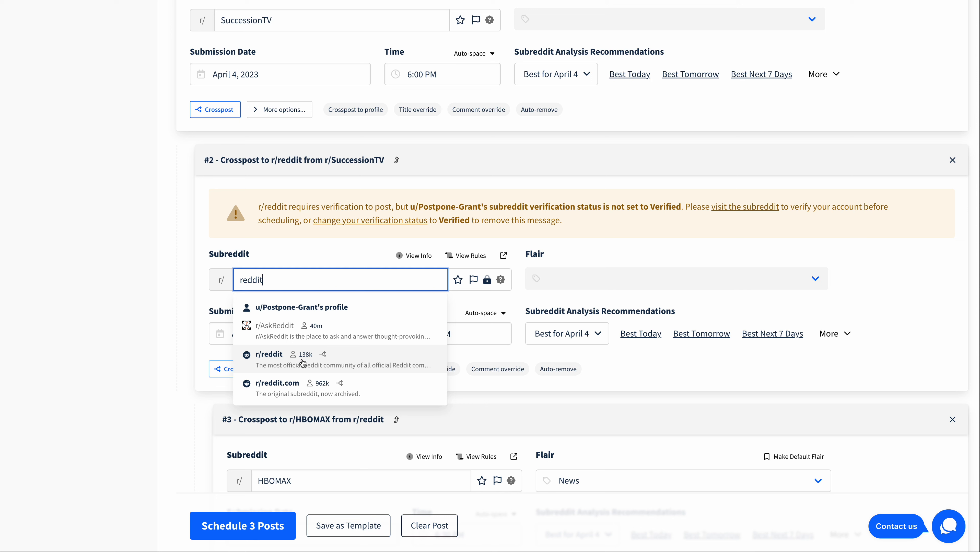
pyautogui.moveTo(325, 361)
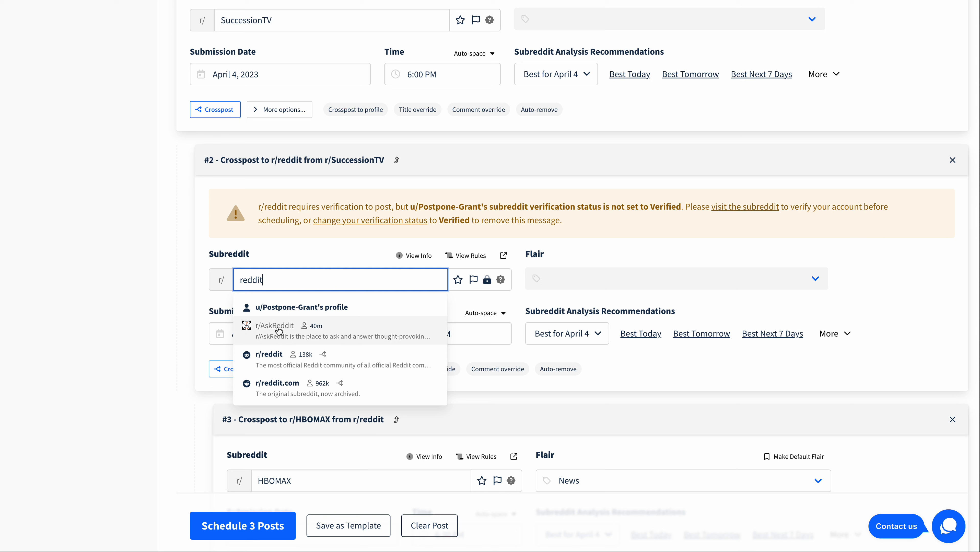
pyautogui.moveTo(326, 332)
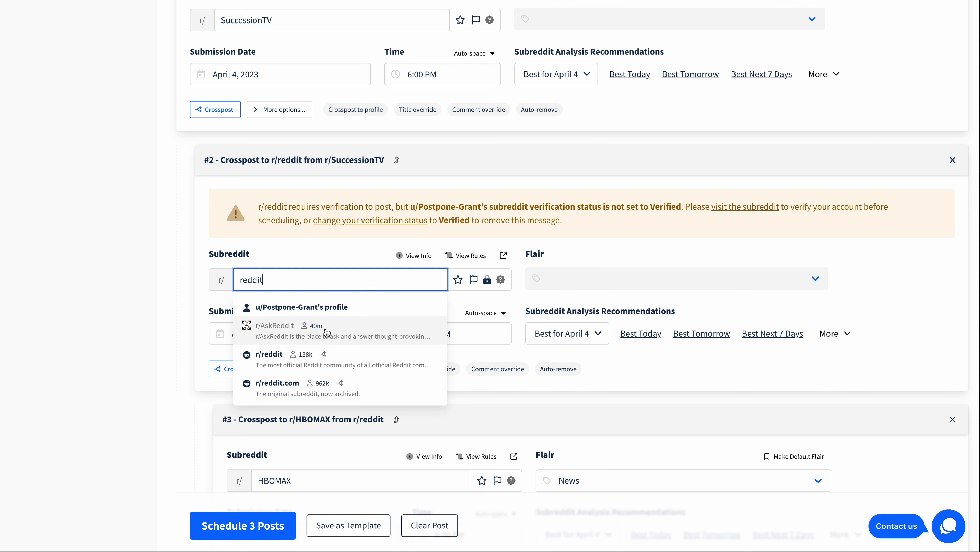
pyautogui.click(274, 325)
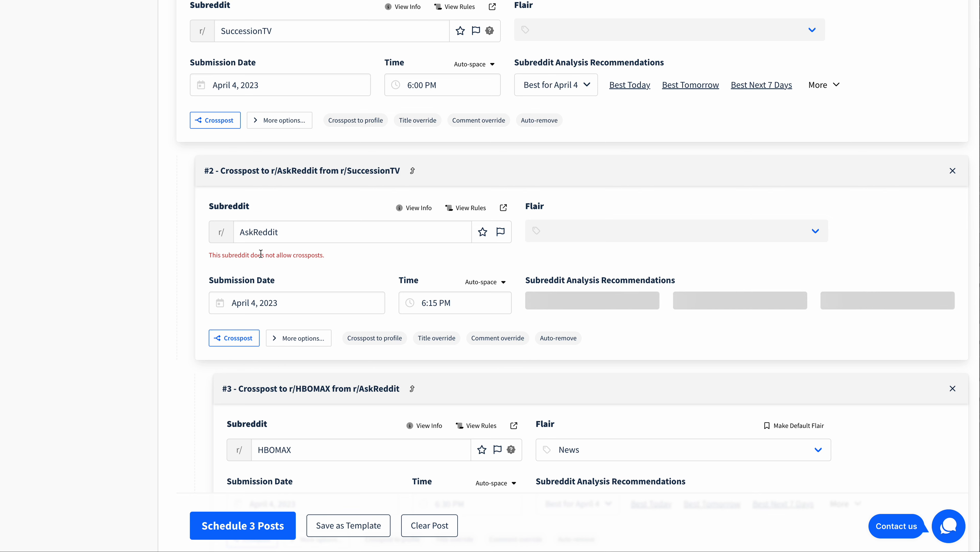
# Restore r/television as crosspost #2's destination at 6:15 PM
pyautogui.write('t')
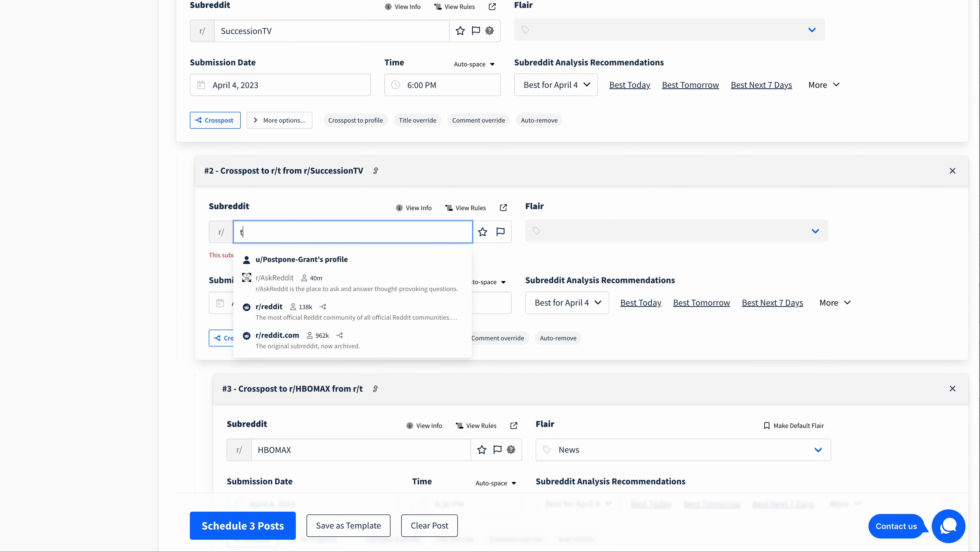
pyautogui.write('television')
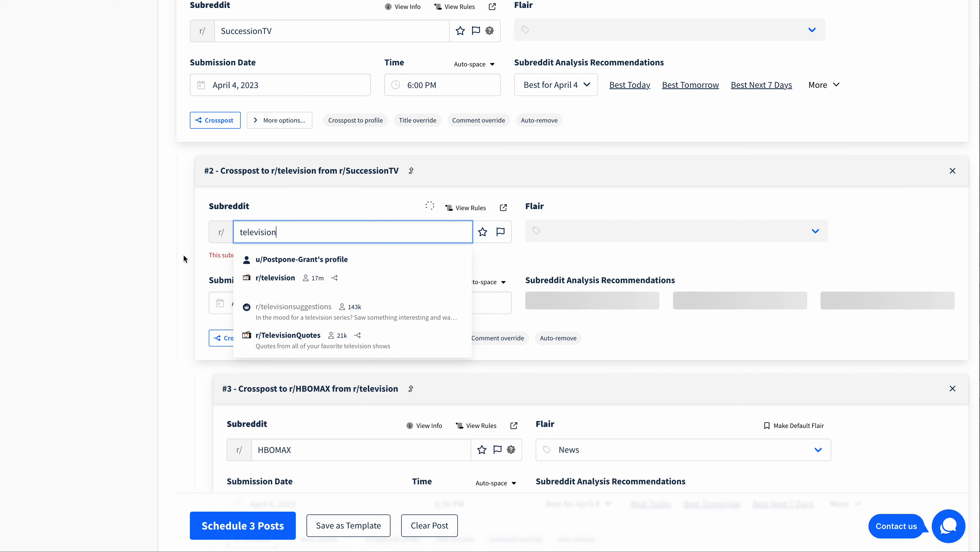
pyautogui.click(274, 278)
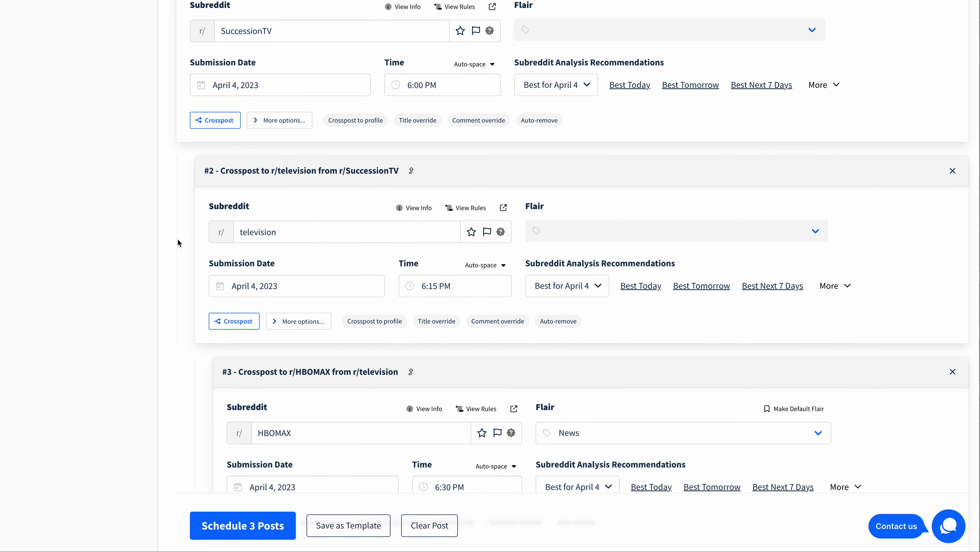
# Reveal More options for the r/television crosspost, including account and title override
pyautogui.scroll(3)
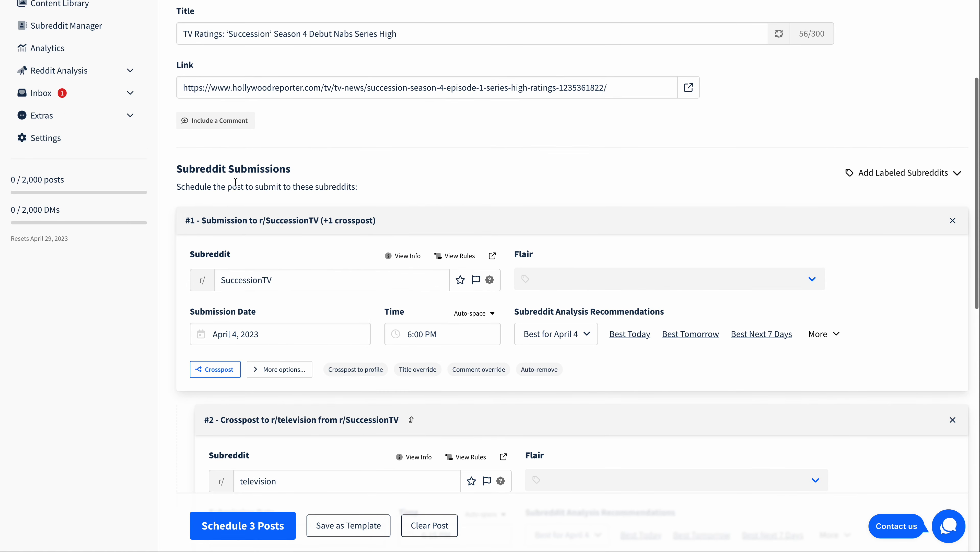
pyautogui.scroll(3)
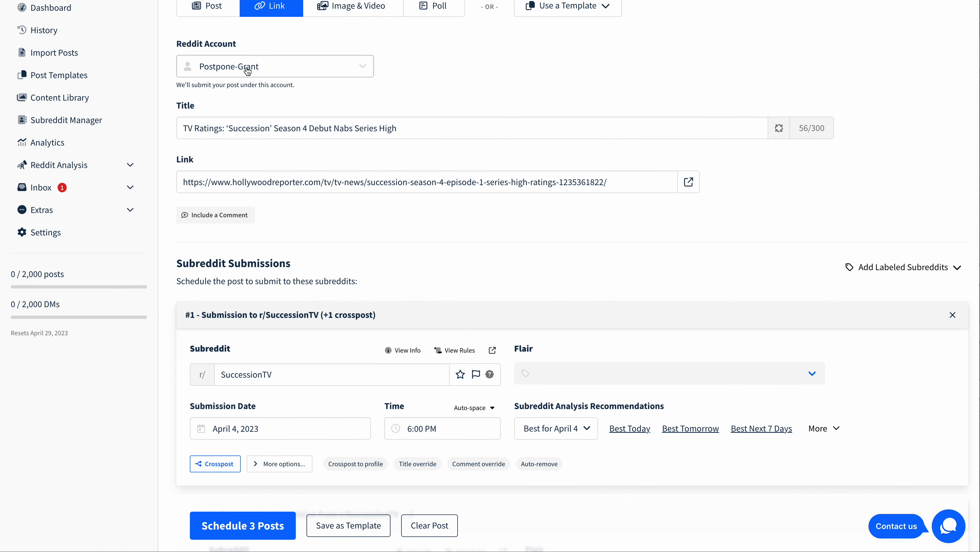
pyautogui.moveTo(360, 201)
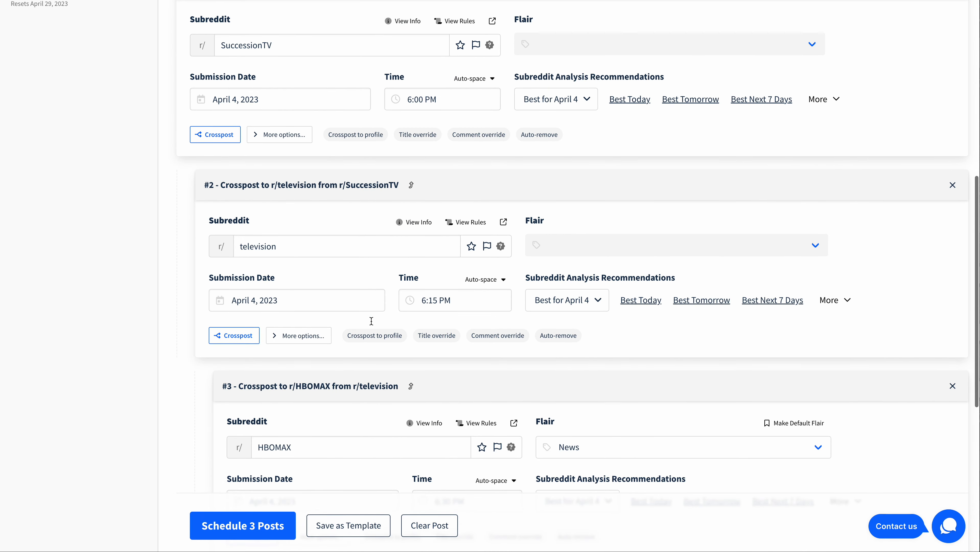
pyautogui.scroll(3)
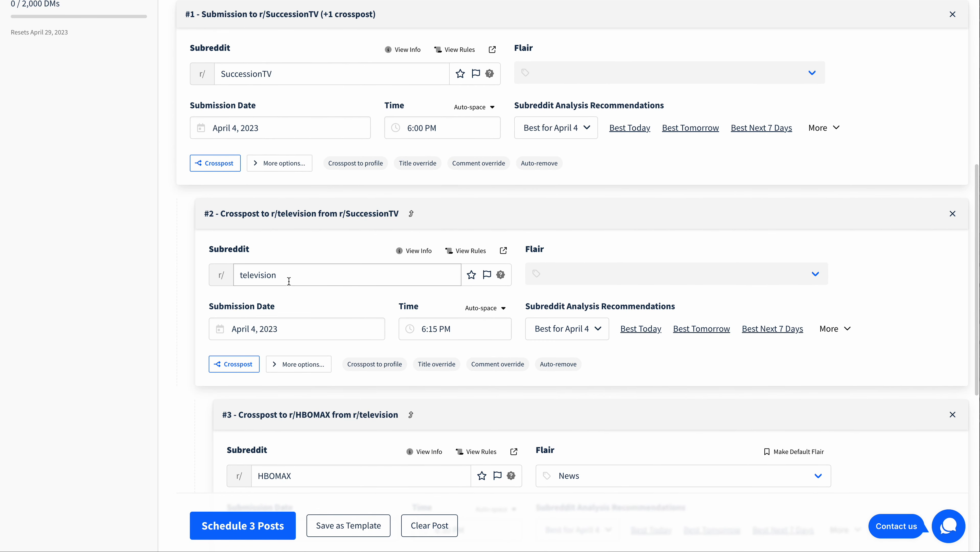
pyautogui.moveTo(173, 292)
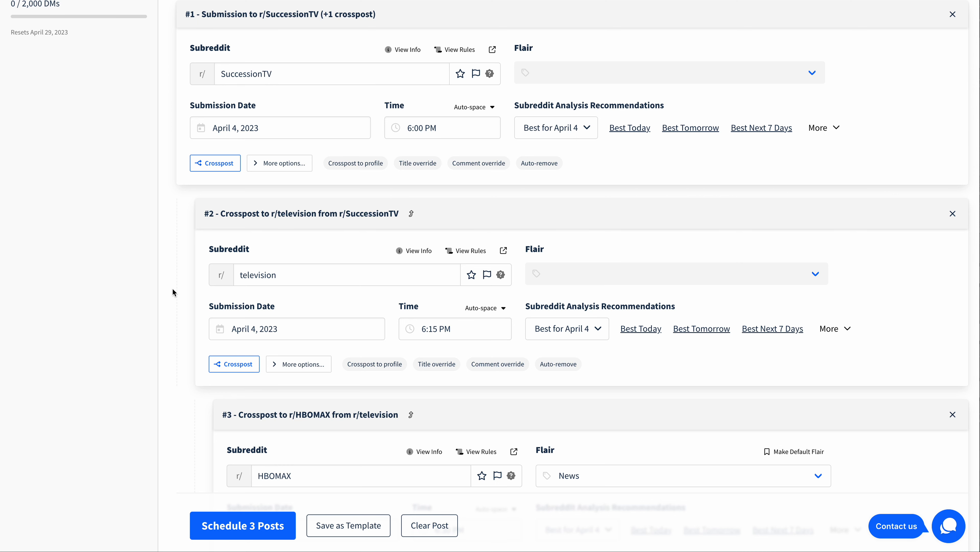
pyautogui.click(298, 319)
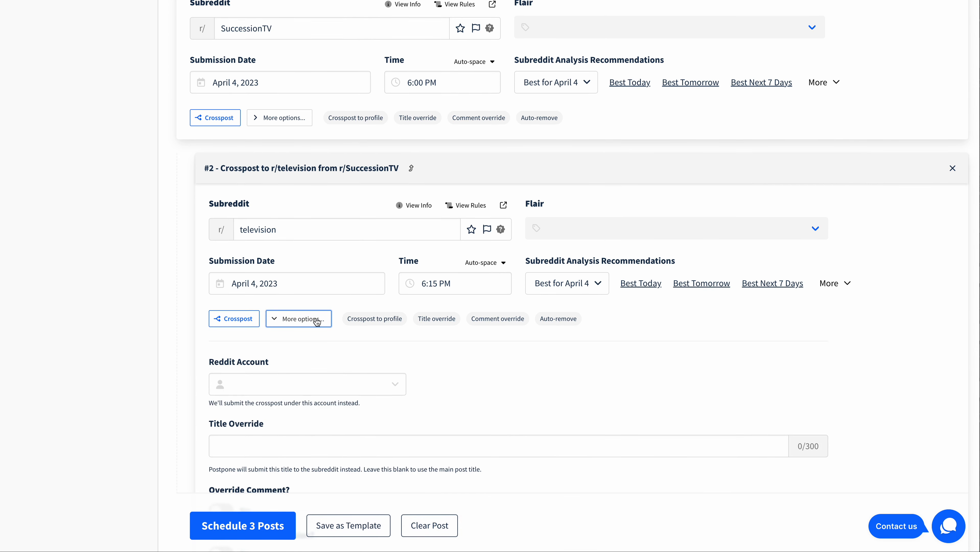
# Post the r/television crosspost from AnotherAccount and collapse its extra settings
pyautogui.click(307, 384)
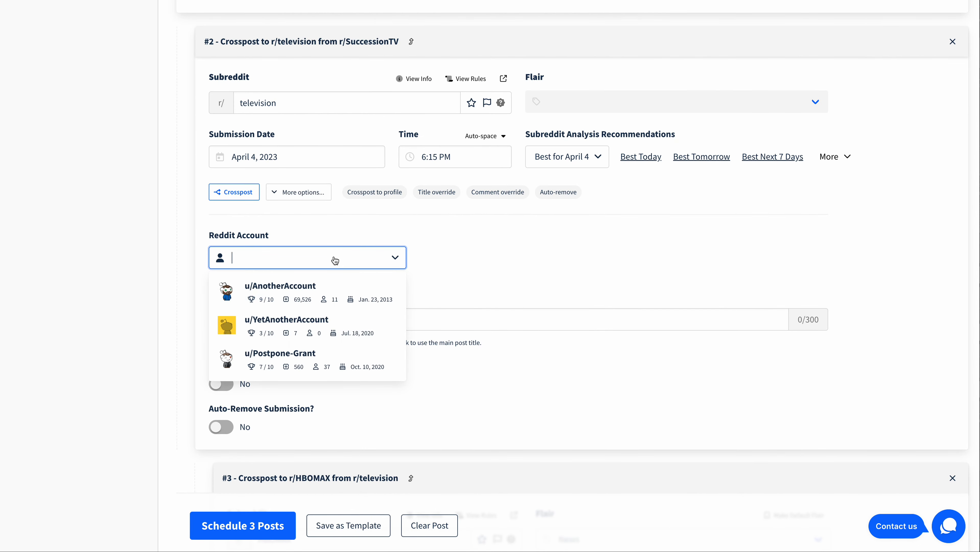
pyautogui.moveTo(349, 295)
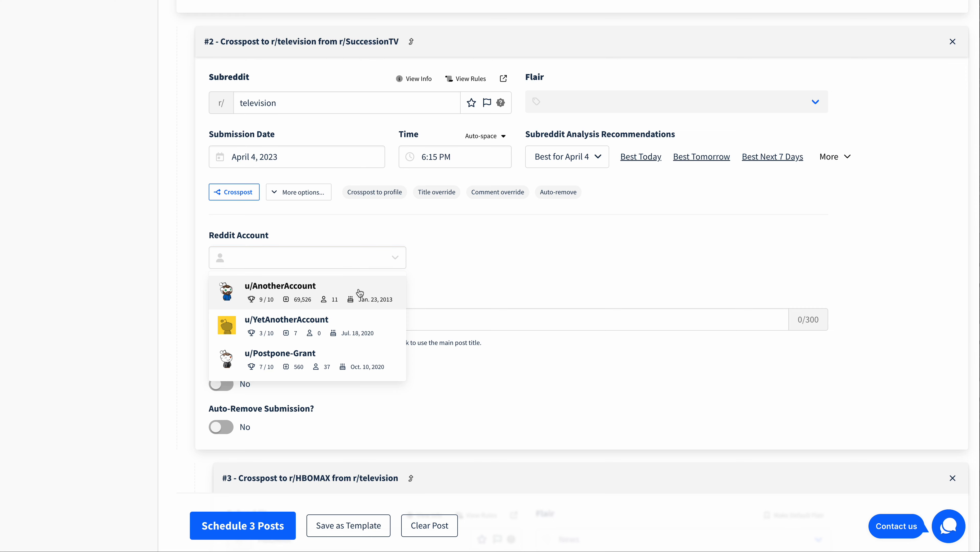
pyautogui.click(281, 291)
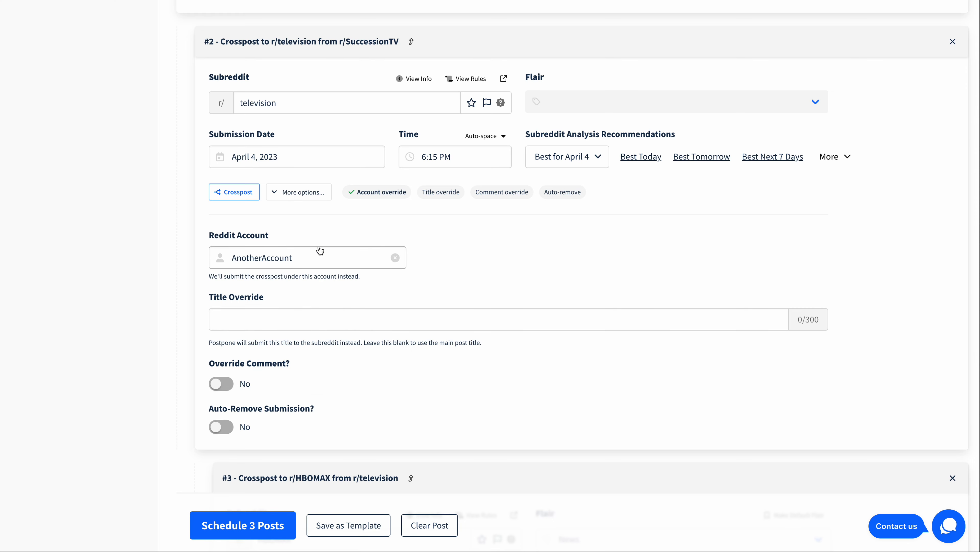
pyautogui.click(298, 192)
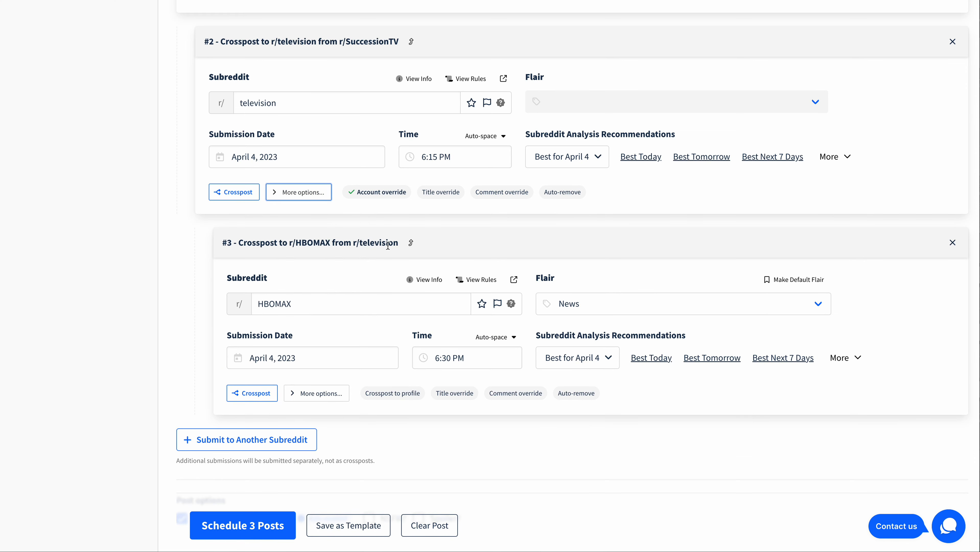
# Post the r/HBOMAX crosspost from YetAnotherAccount
pyautogui.scroll(3)
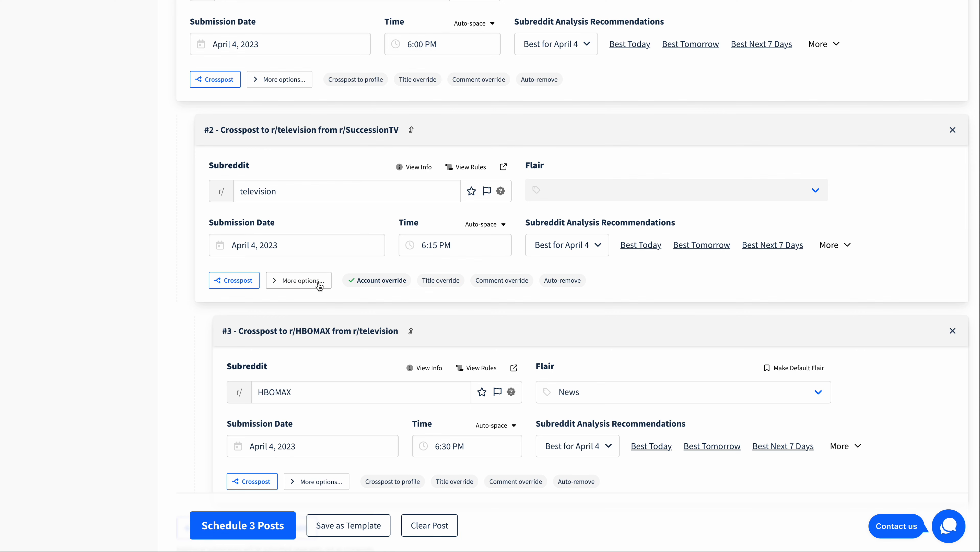
pyautogui.scroll(-3)
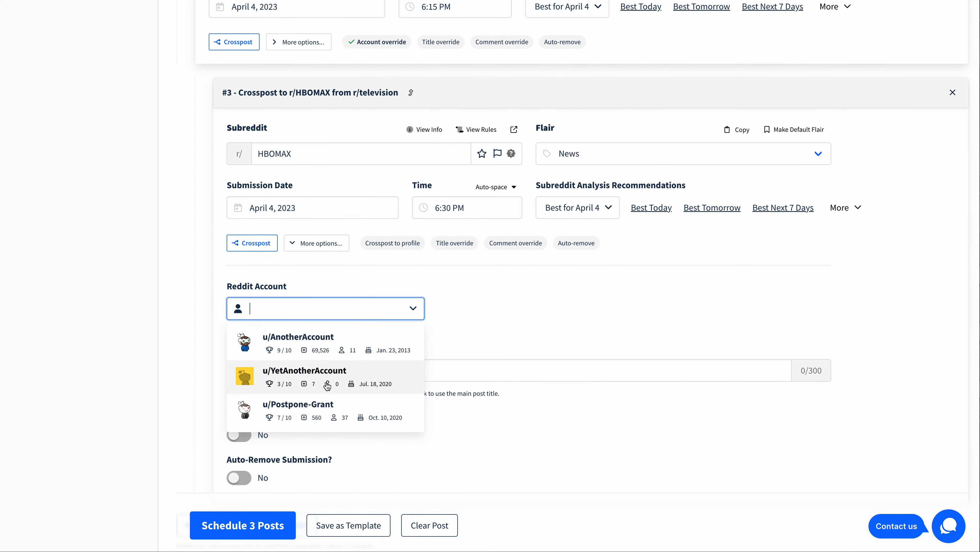
pyautogui.click(304, 371)
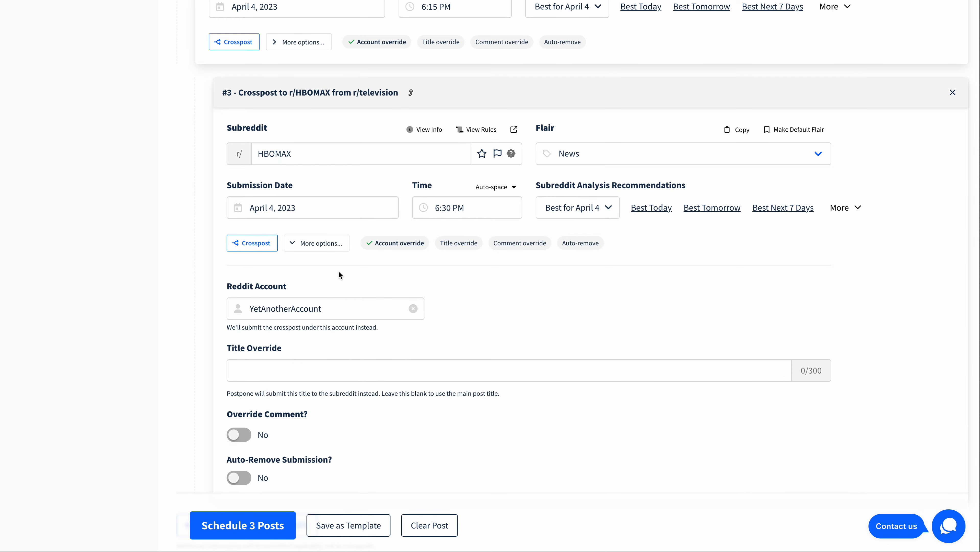
pyautogui.scroll(3)
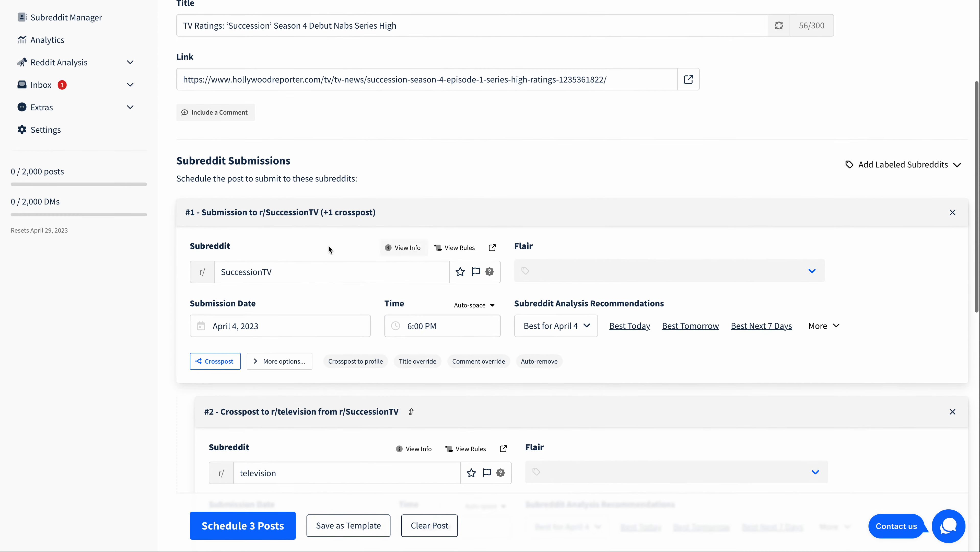
# Review the chain: r/television at 6:15 PM and r/HBOMAX with News flair at 6:30 PM, peeking at HBOMAX's extra settings
pyautogui.scroll(3)
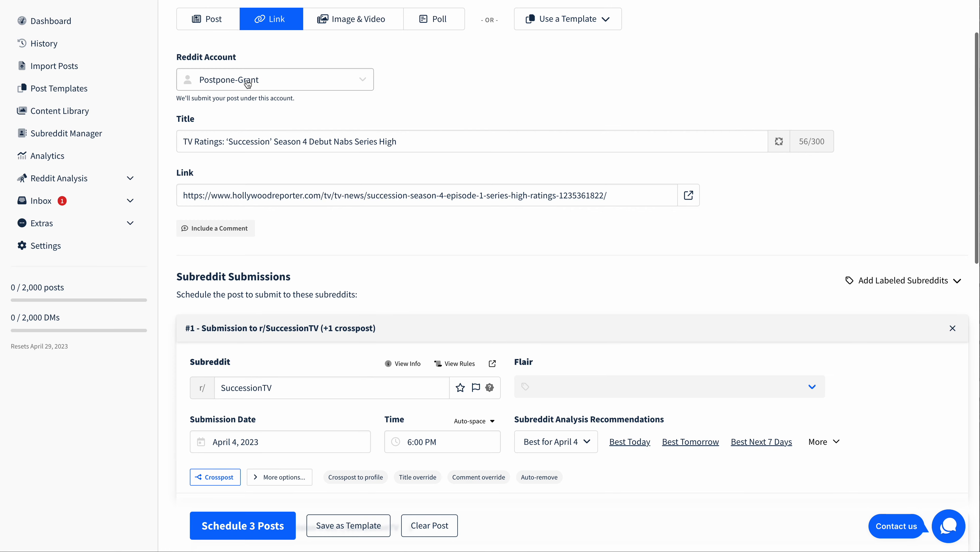
pyautogui.scroll(-3)
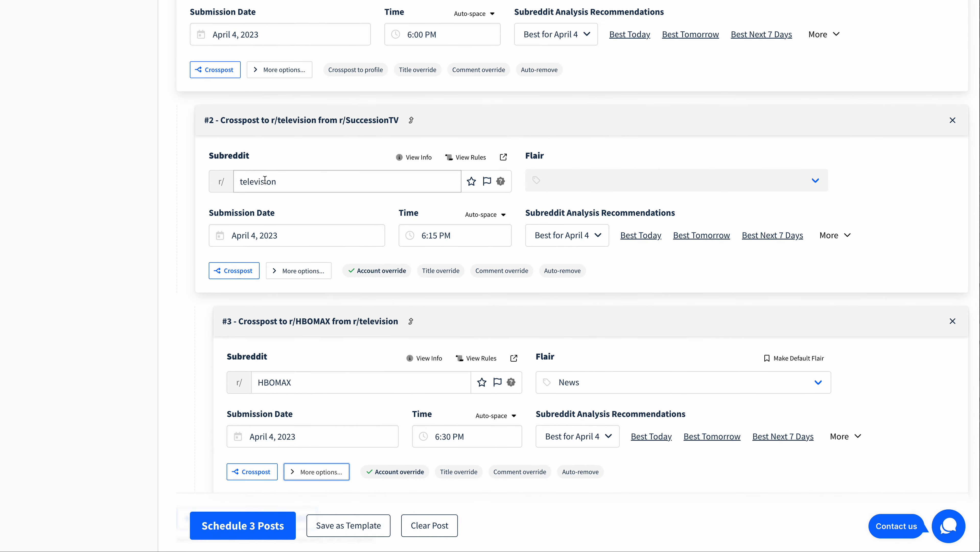
pyautogui.click(302, 270)
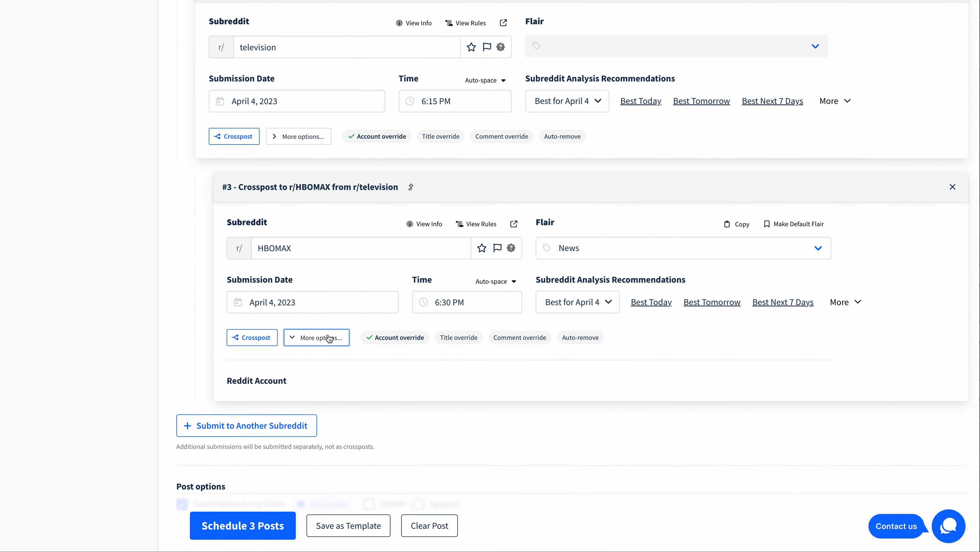
pyautogui.click(316, 337)
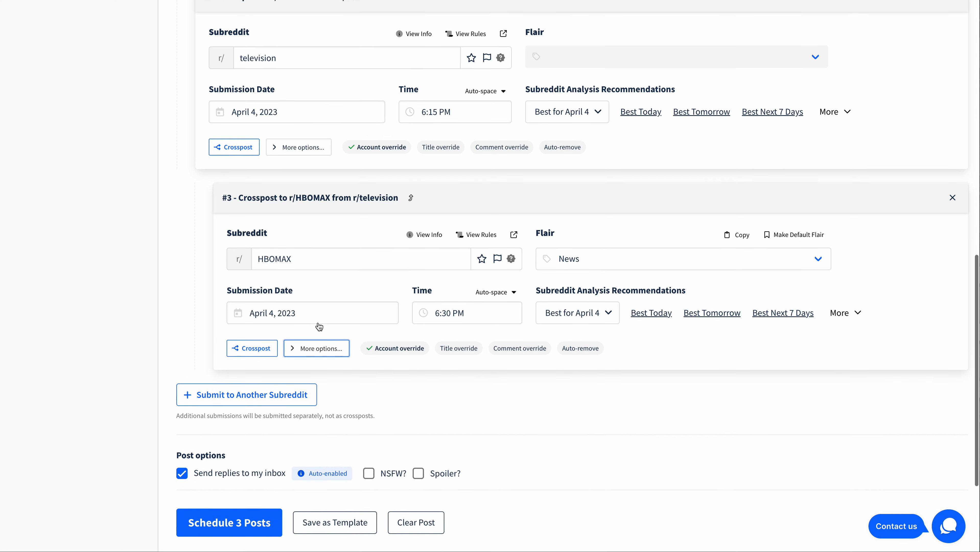
pyautogui.scroll(3)
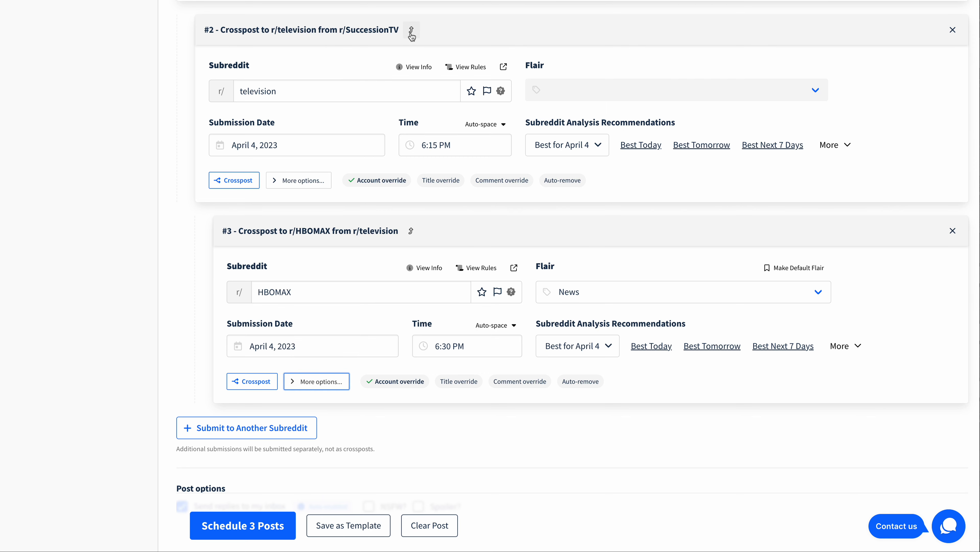
pyautogui.scroll(3)
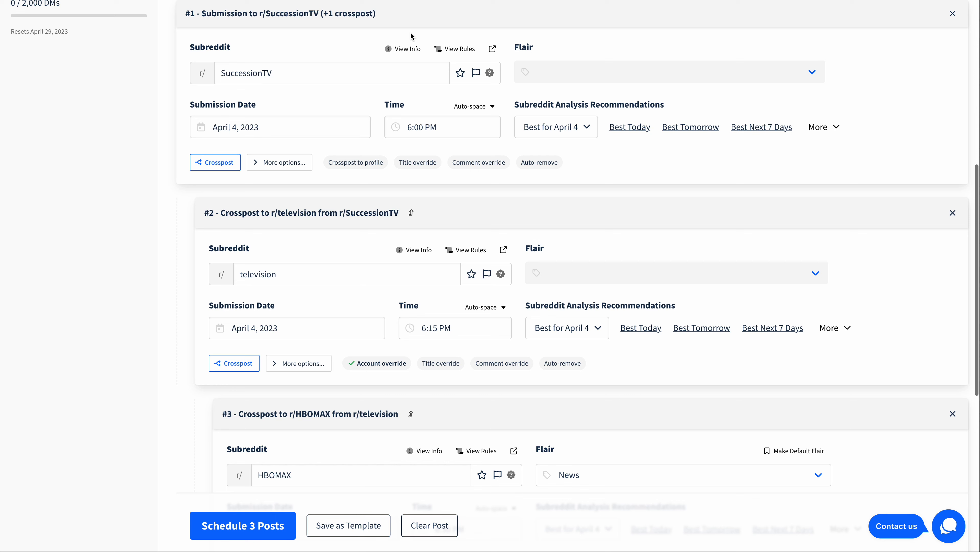
pyautogui.scroll(3)
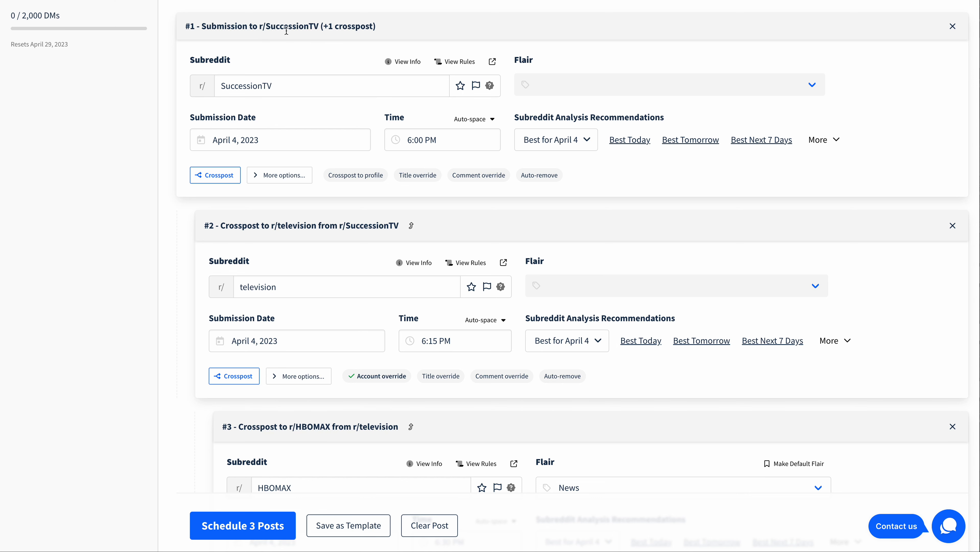
pyautogui.scroll(-3)
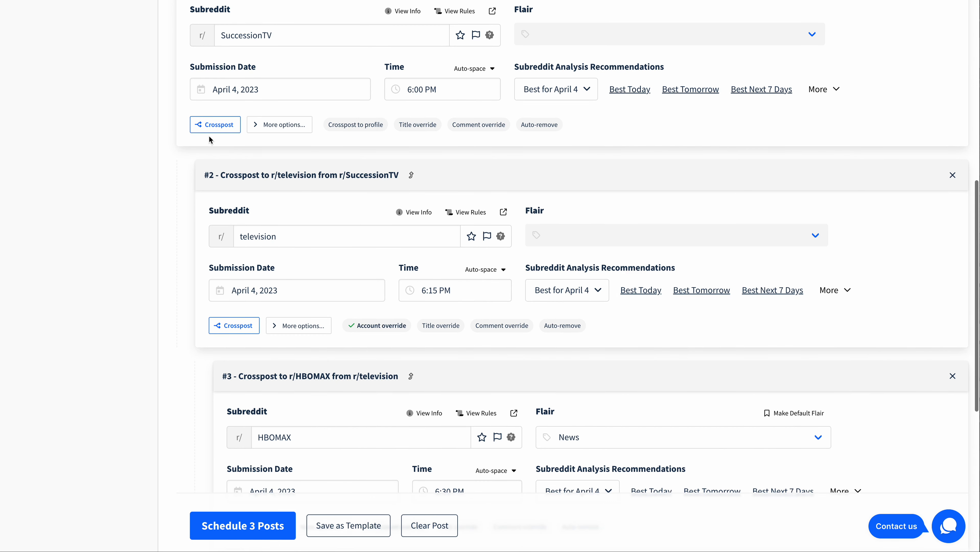
pyautogui.click(214, 125)
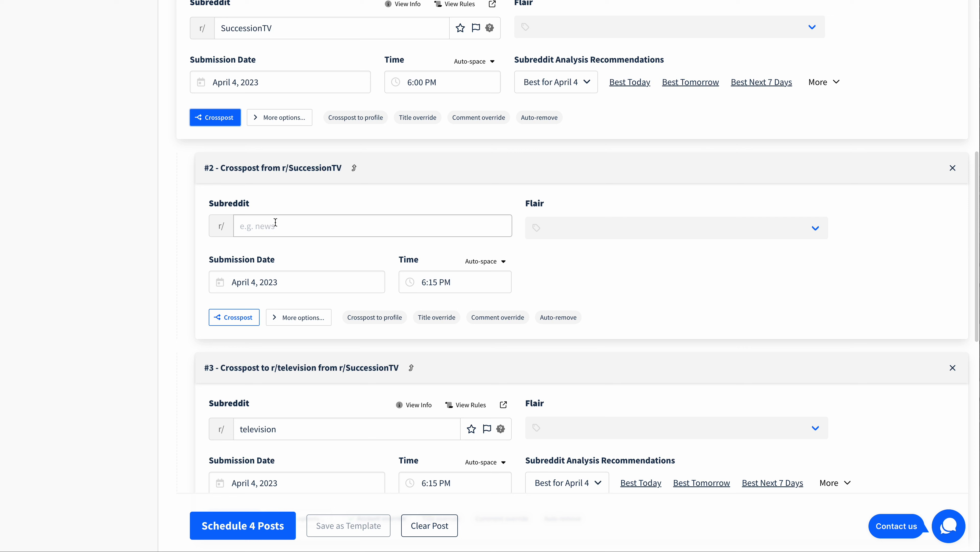
pyautogui.click(372, 225)
pyautogui.write('movies')
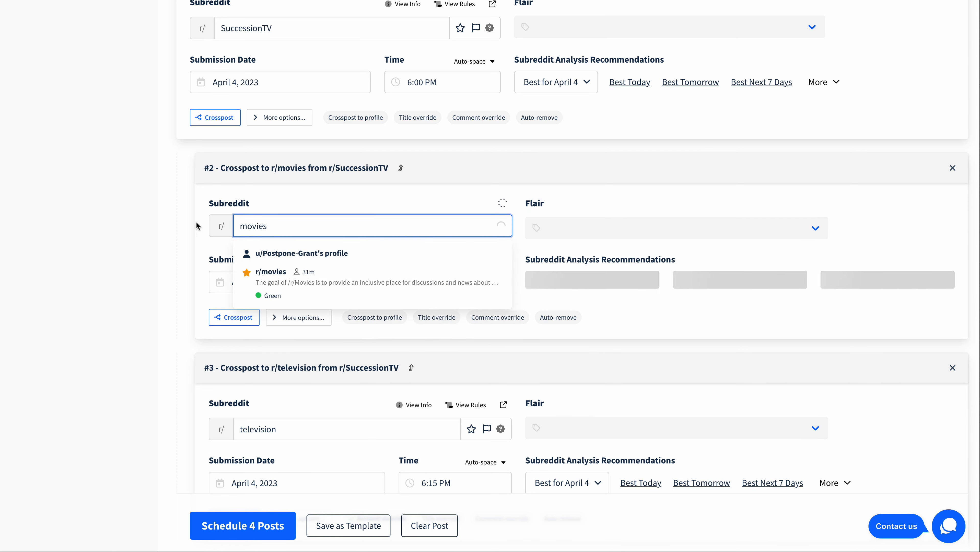
pyautogui.click(269, 271)
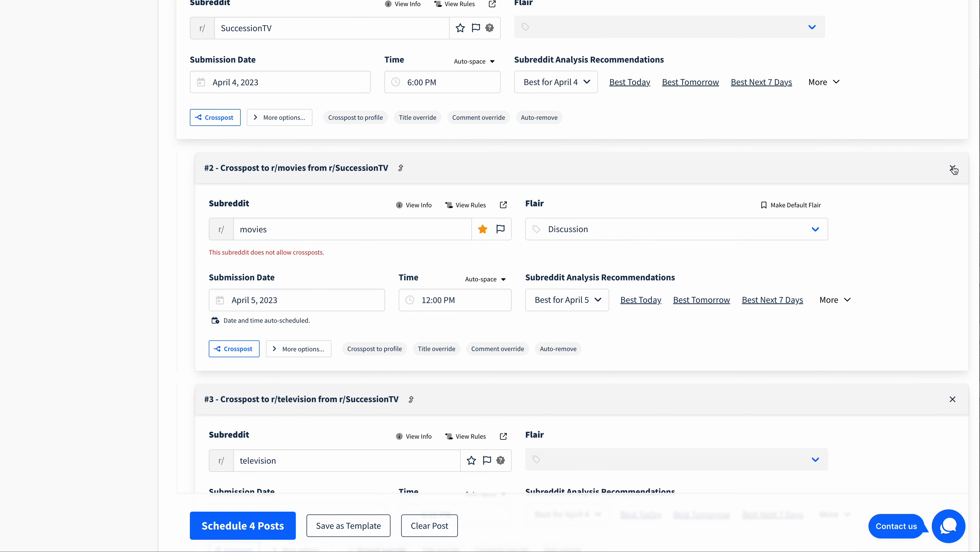
pyautogui.click(954, 169)
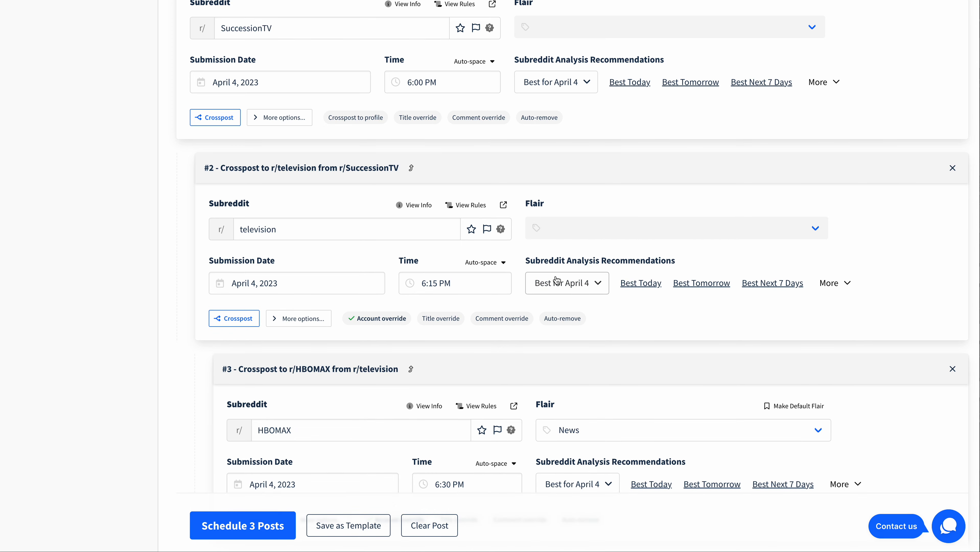
# Turn on 'Crosspost to profile' for the SuccessionTV submission
pyautogui.scroll(3)
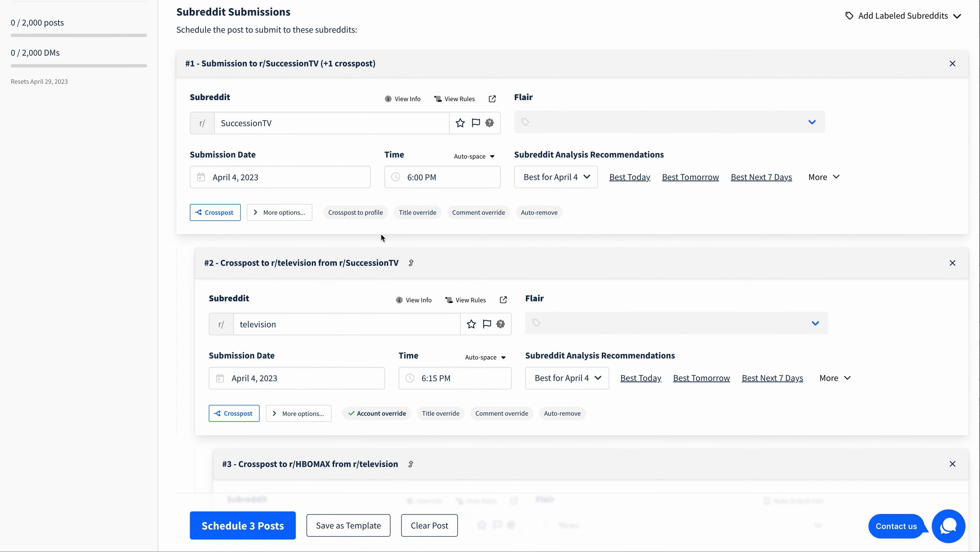
pyautogui.moveTo(362, 285)
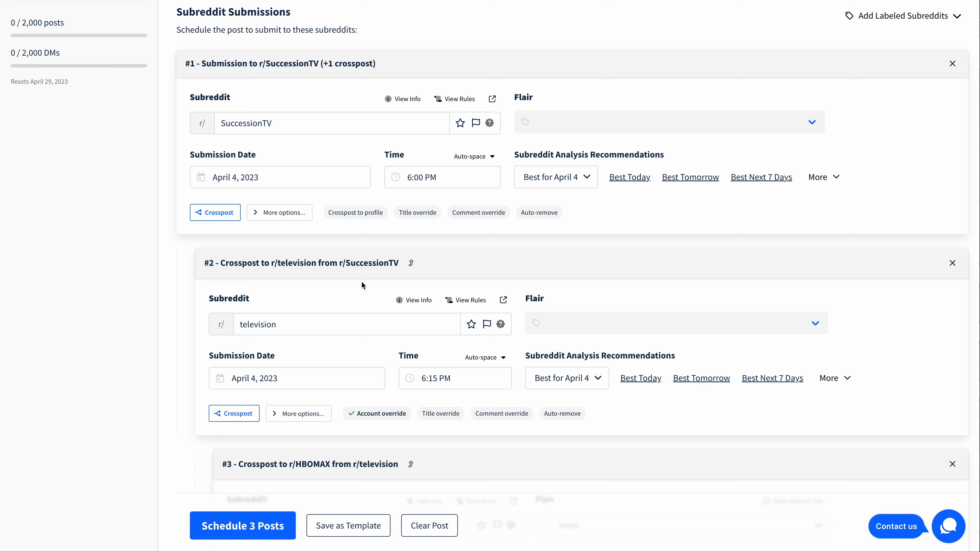
pyautogui.moveTo(341, 280)
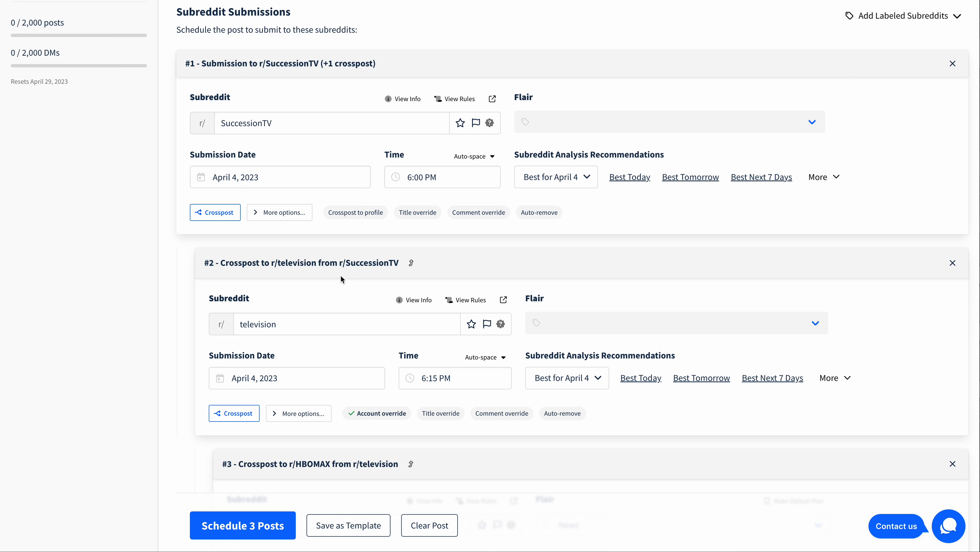
pyautogui.moveTo(309, 260)
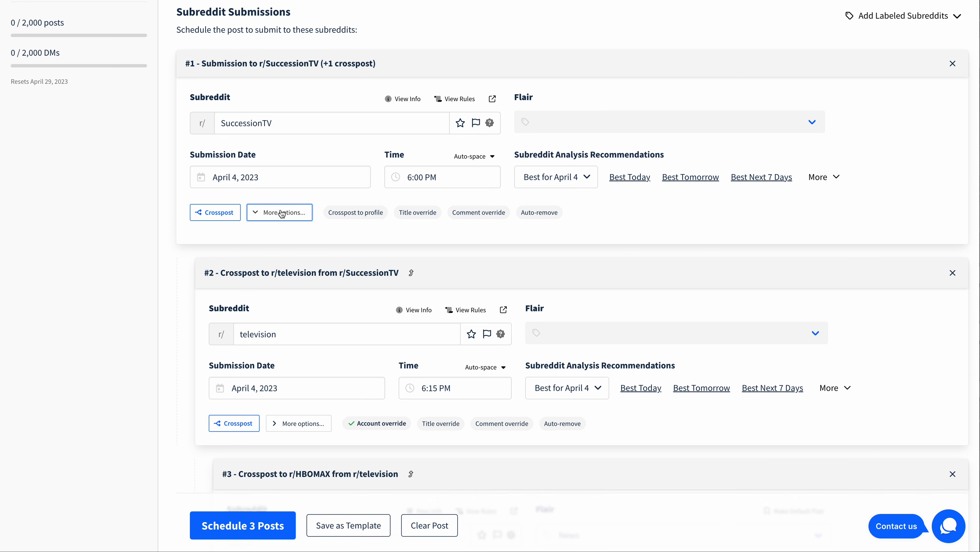
pyautogui.click(280, 212)
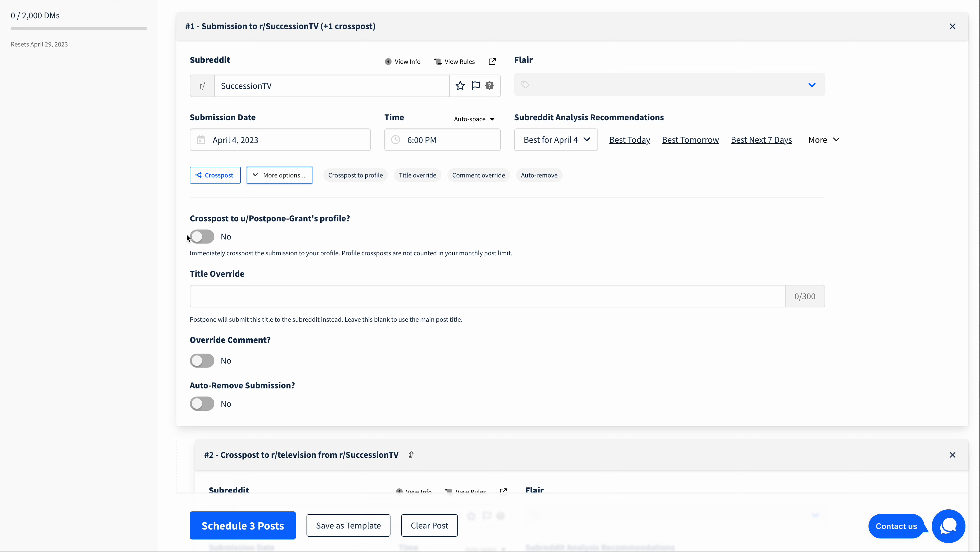
pyautogui.moveTo(250, 223)
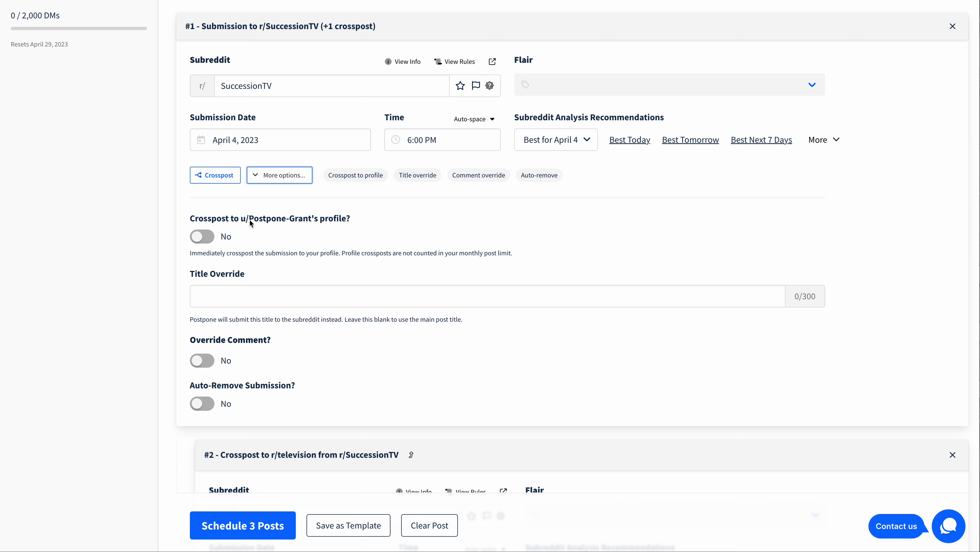
pyautogui.click(201, 237)
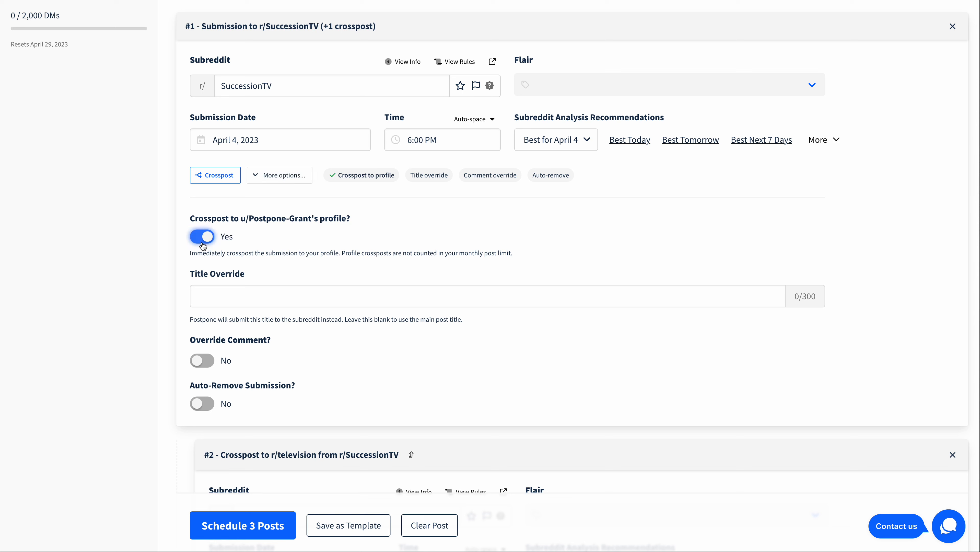
pyautogui.moveTo(249, 108)
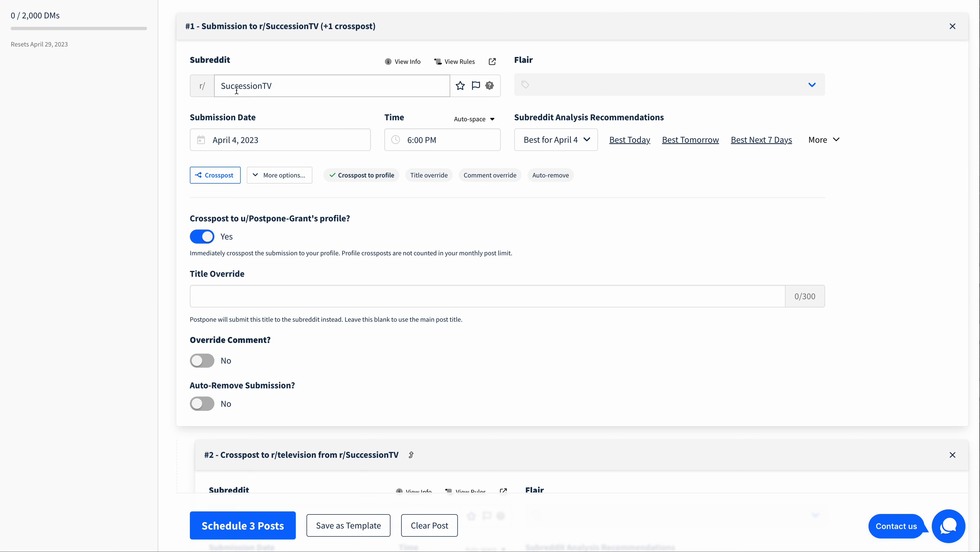
pyautogui.moveTo(306, 218)
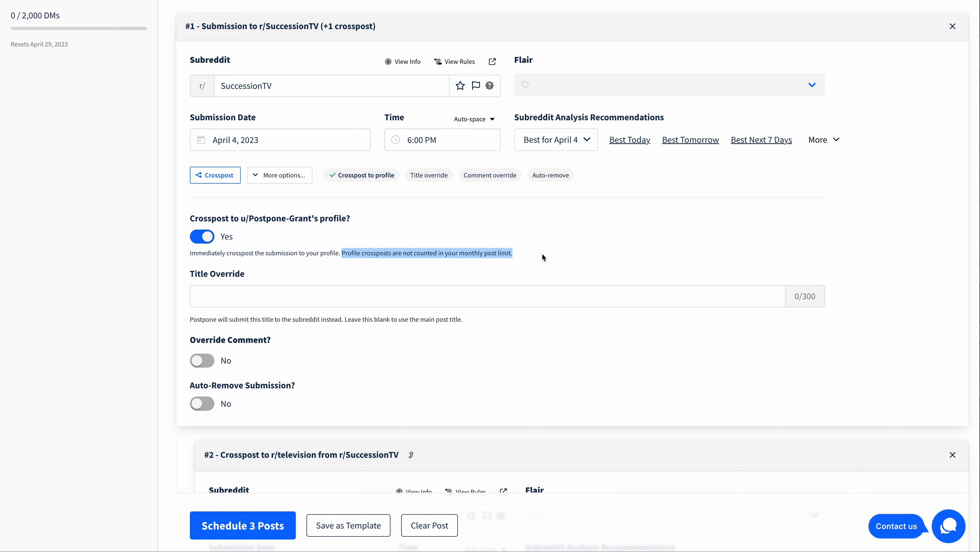
# Schedule all three posts for April 4, 6:00–6:30 PM
pyautogui.scroll(3)
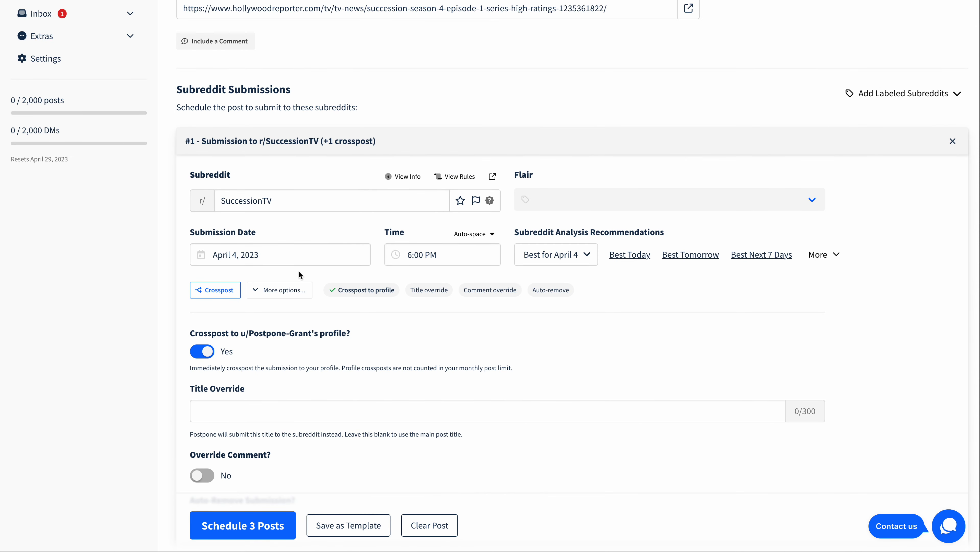
pyautogui.scroll(3)
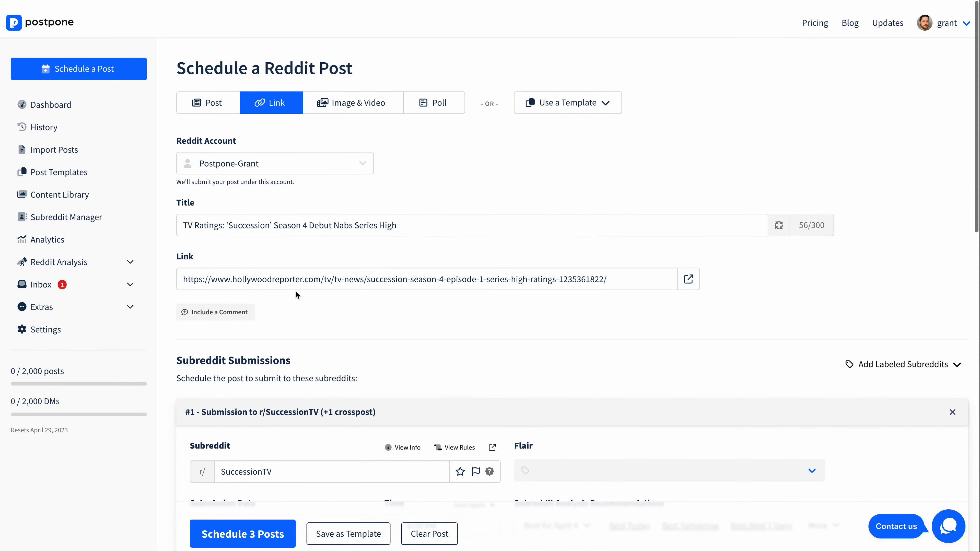
pyautogui.scroll(-3)
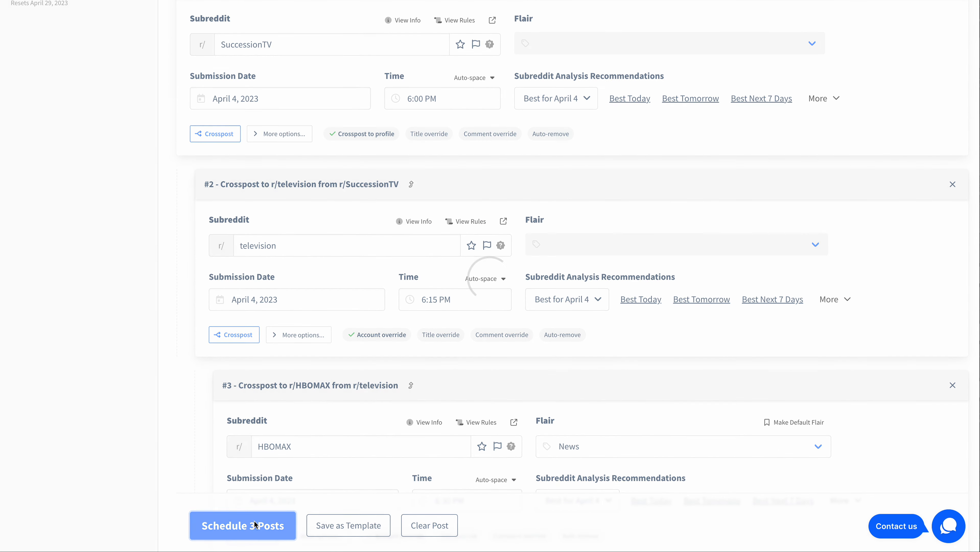
pyautogui.click(241, 525)
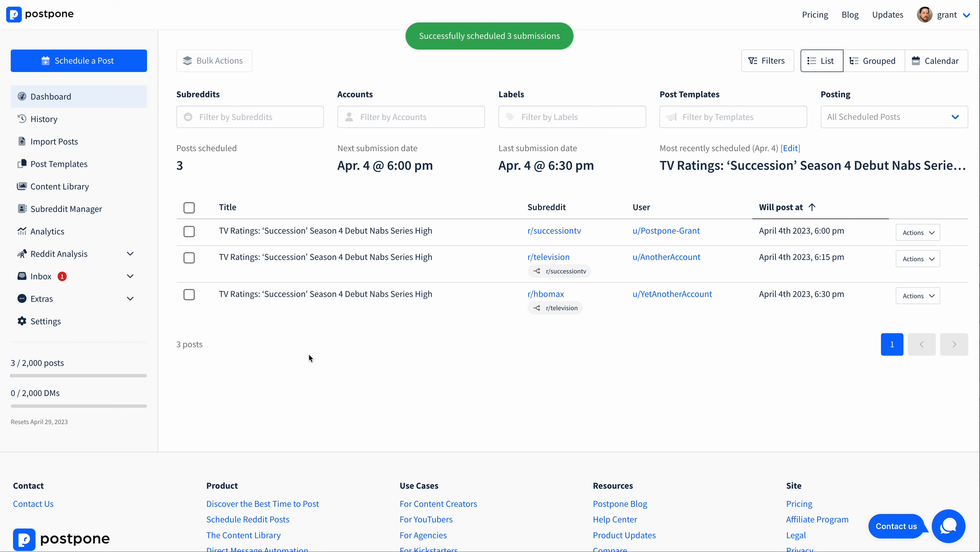
pyautogui.moveTo(522, 303)
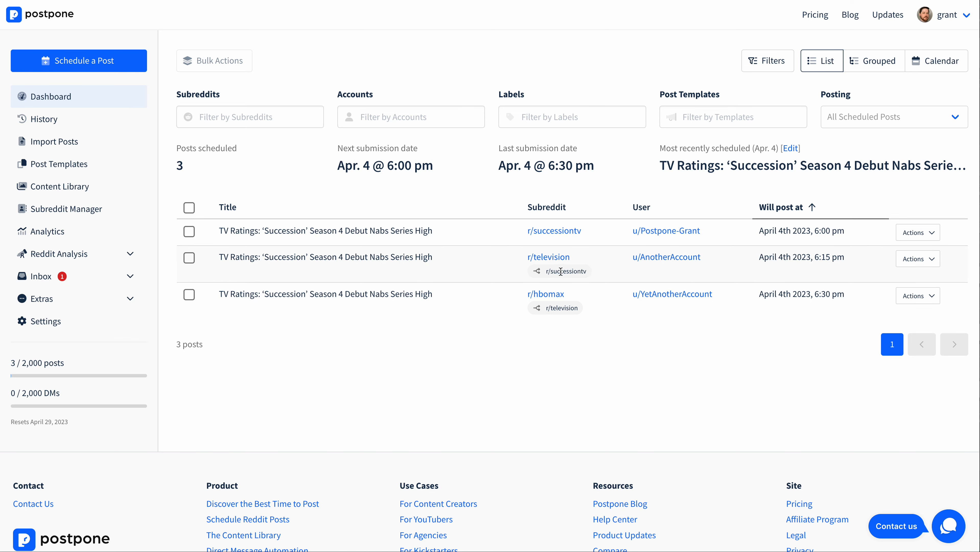
pyautogui.moveTo(648, 246)
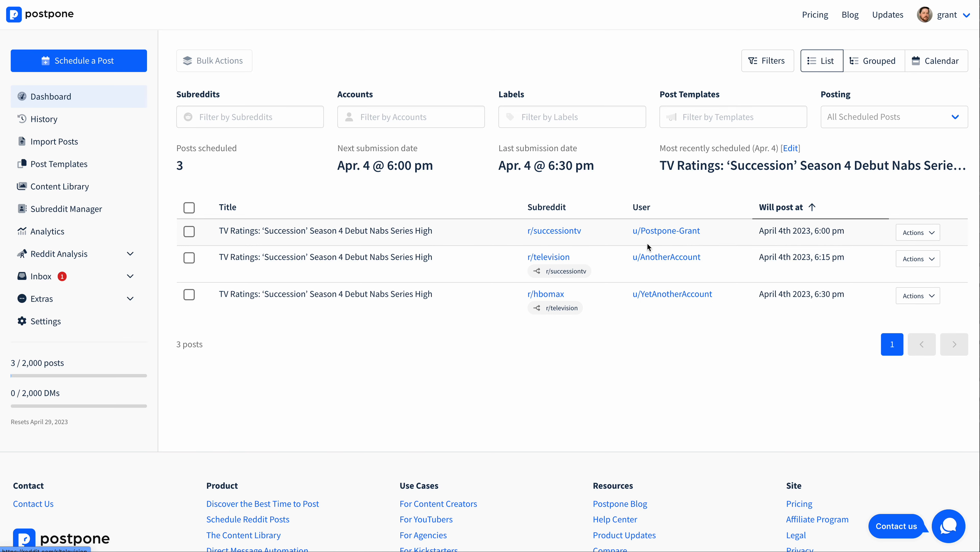
pyautogui.moveTo(826, 255)
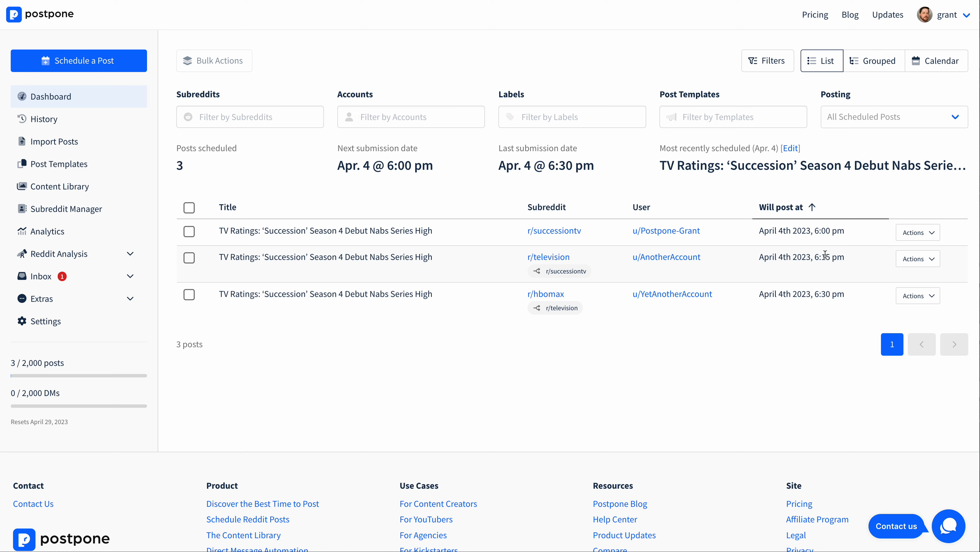
pyautogui.moveTo(552, 388)
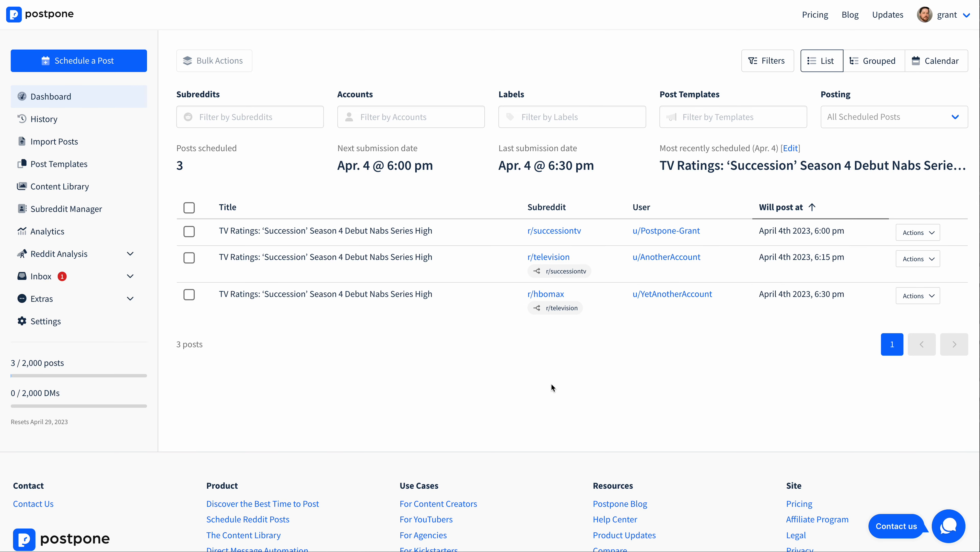
pyautogui.moveTo(546, 226)
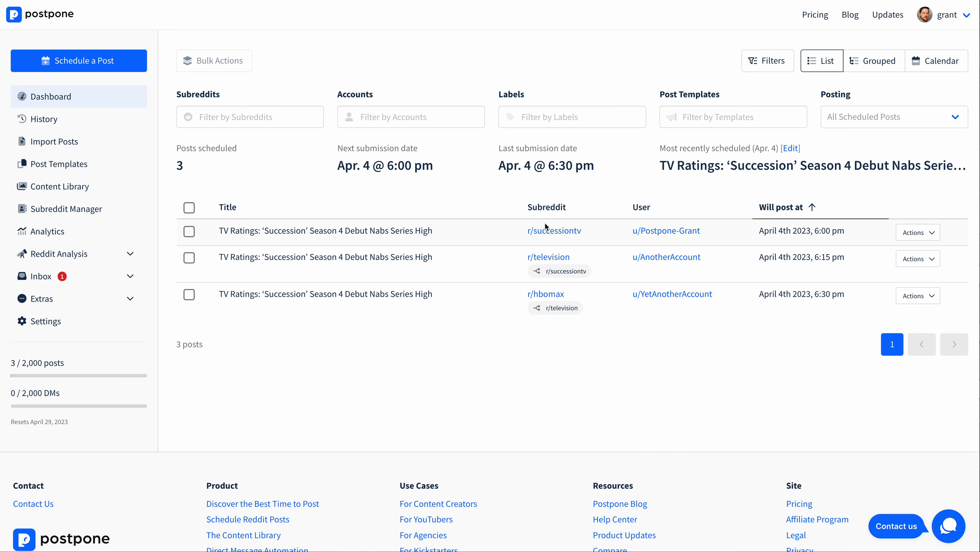
pyautogui.moveTo(549, 258)
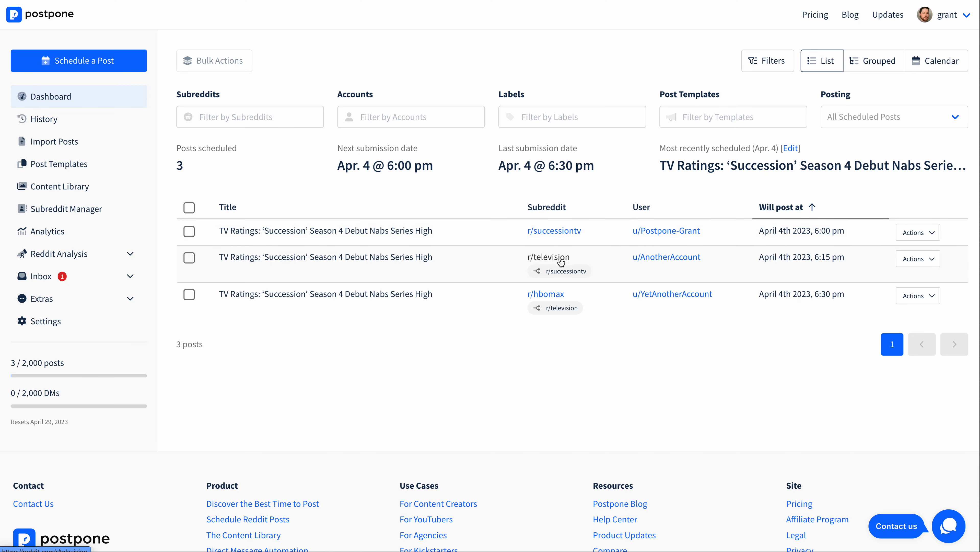
pyautogui.moveTo(480, 360)
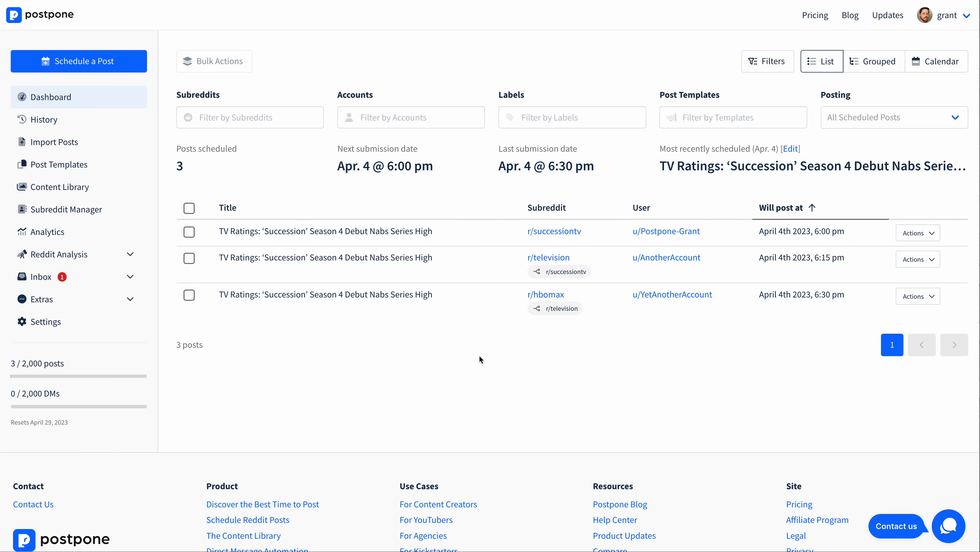
pyautogui.moveTo(426, 54)
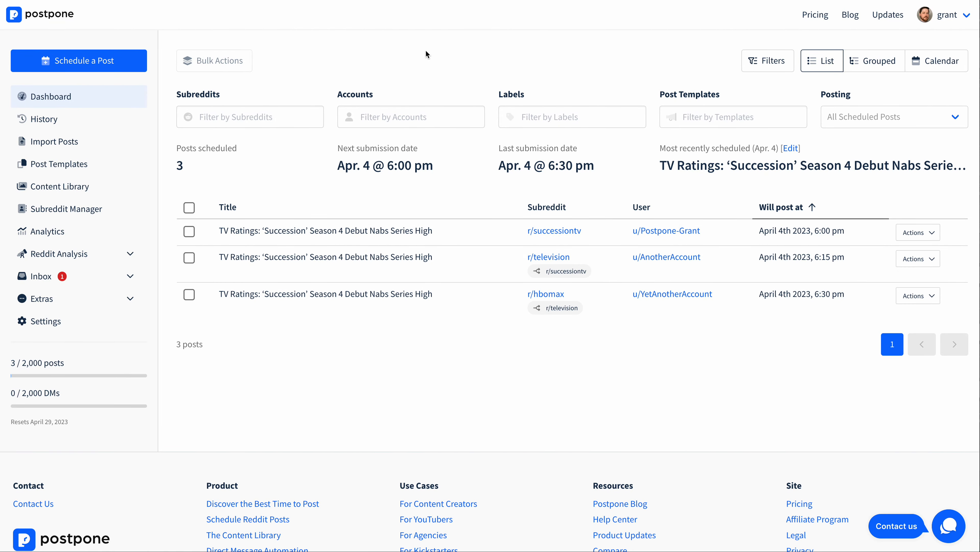